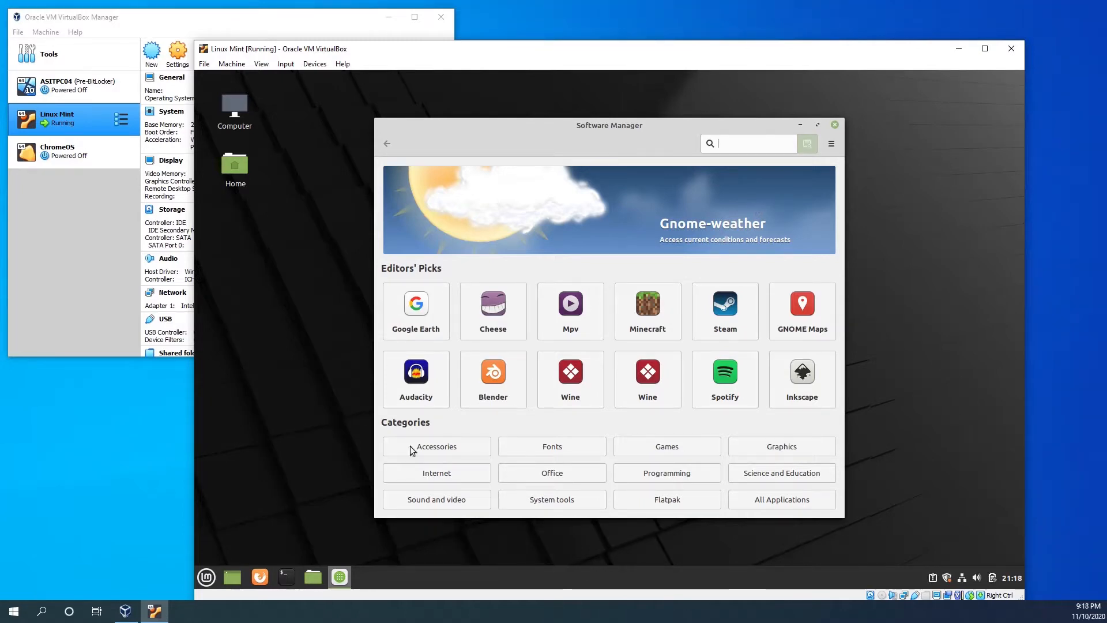
Shut down the Linux Mint guest from the Mint menu's Quit option
left_click(206, 576)
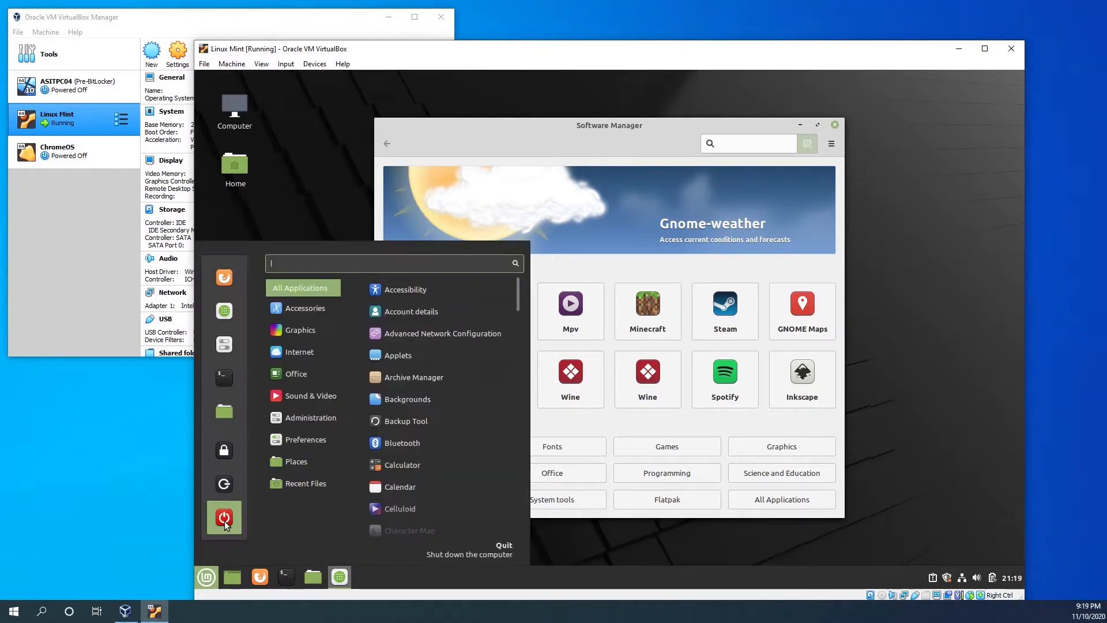
left_click(224, 518)
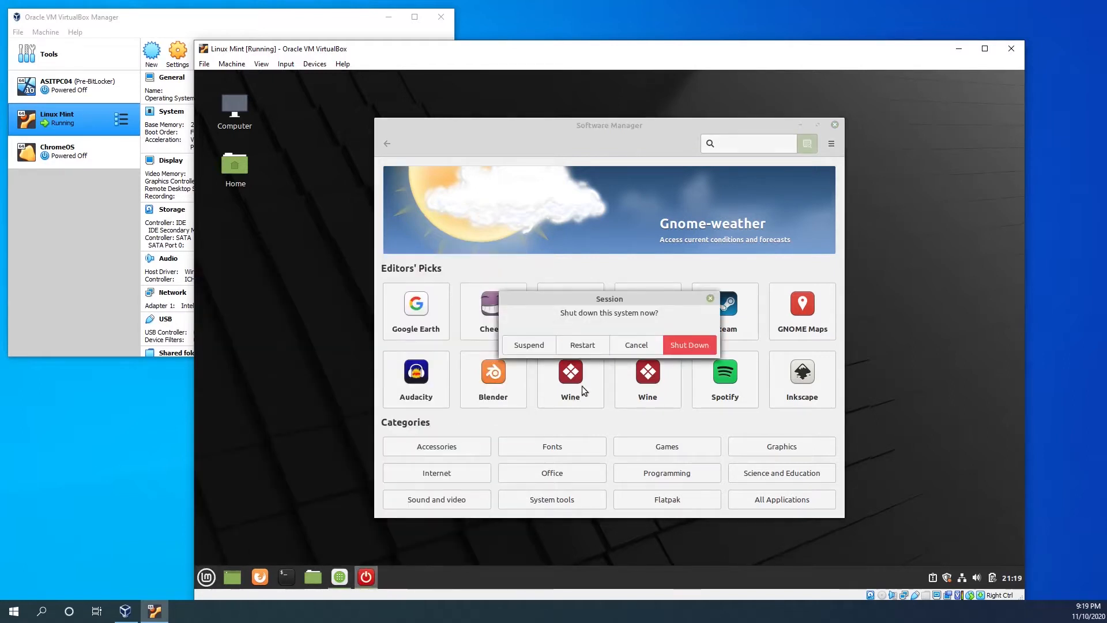
left_click(635, 345)
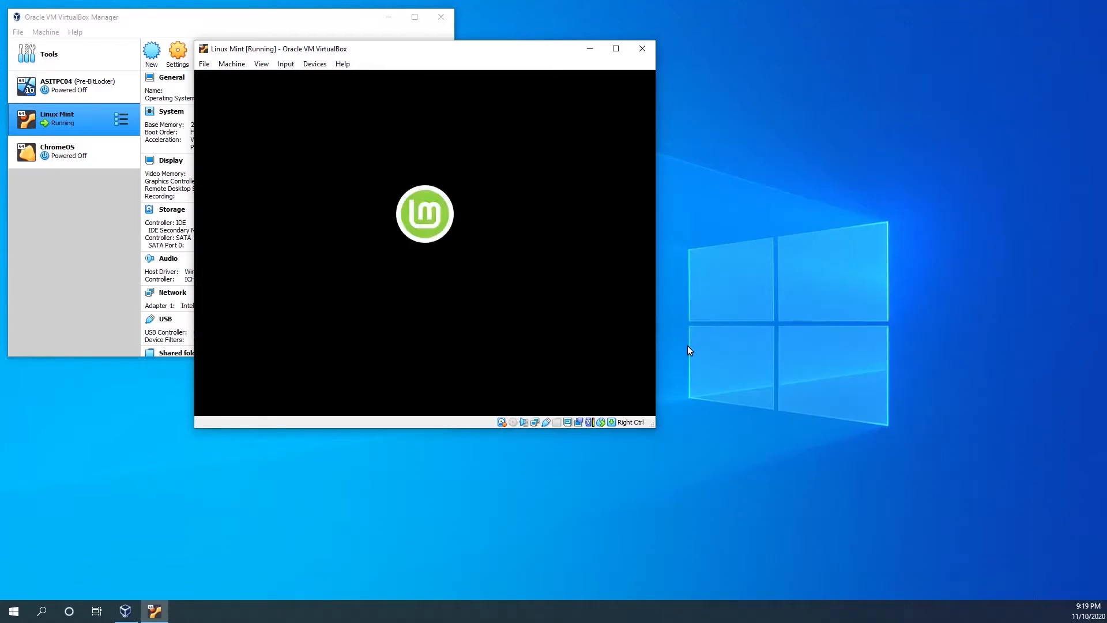
Close the VirtualBox Manager window once the VM has powered off
left_click(640, 49)
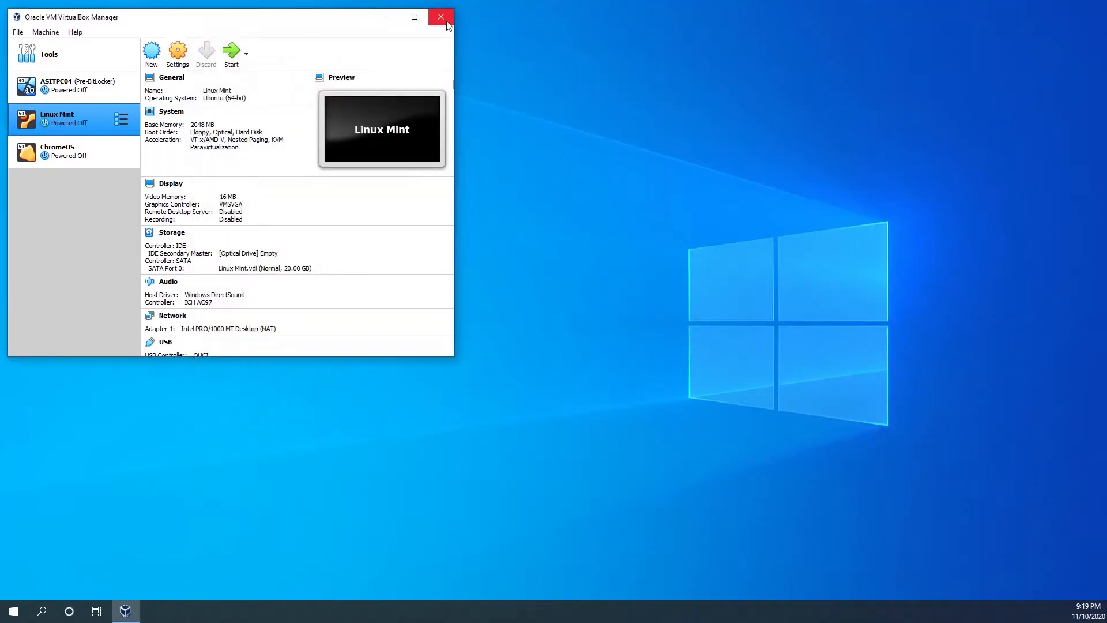
left_click(442, 16)
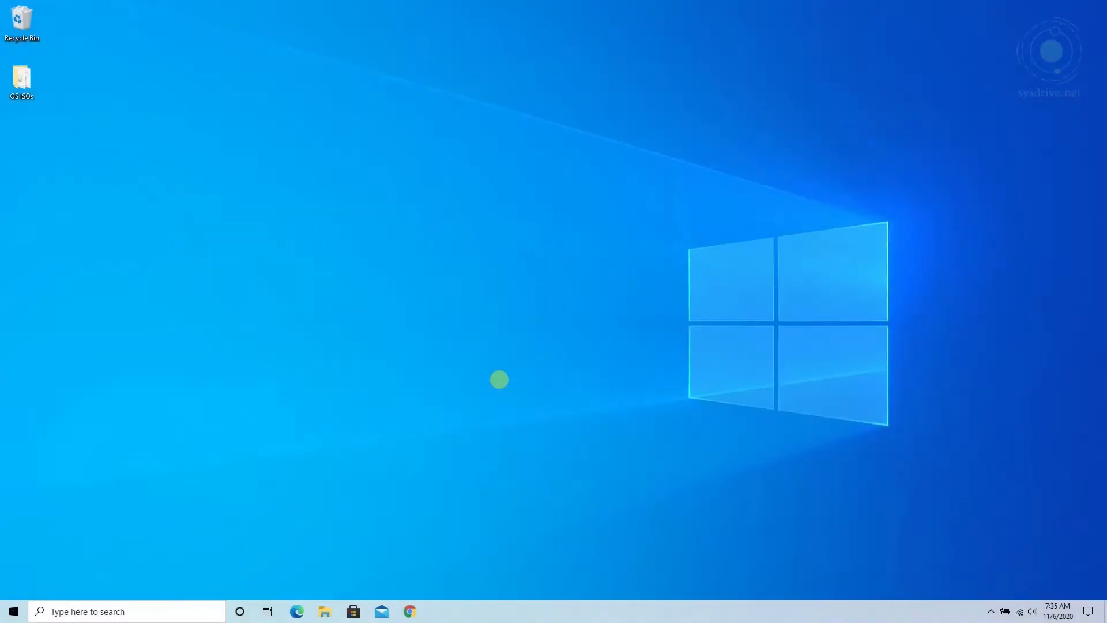
Launch Chrome and go to virtualbox.org by entering 'virtualbox'
left_click(410, 611)
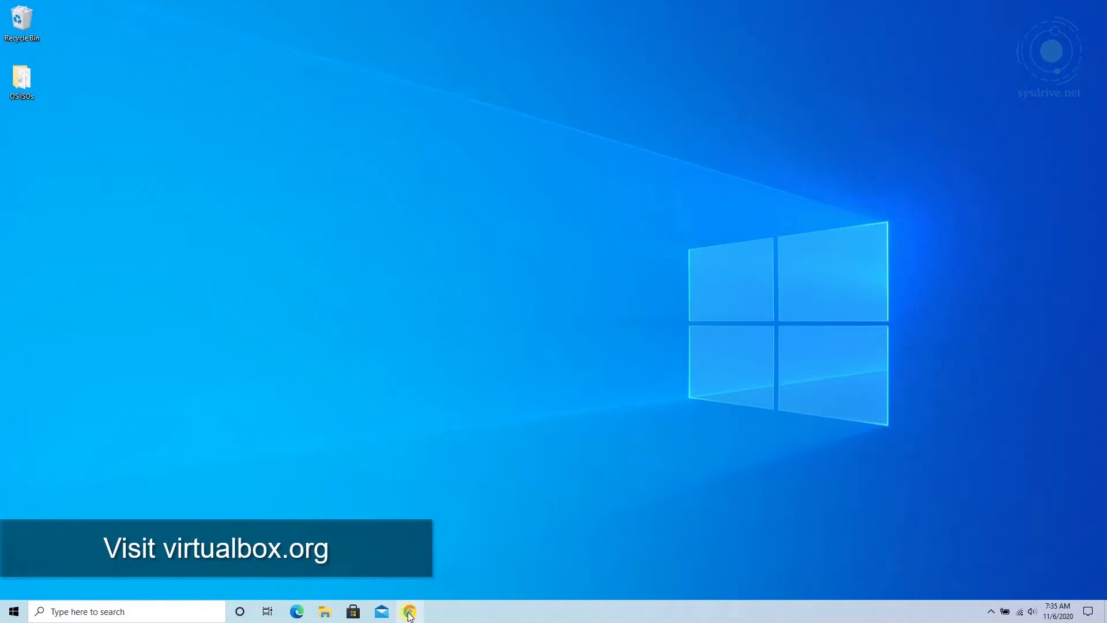
left_click(408, 611)
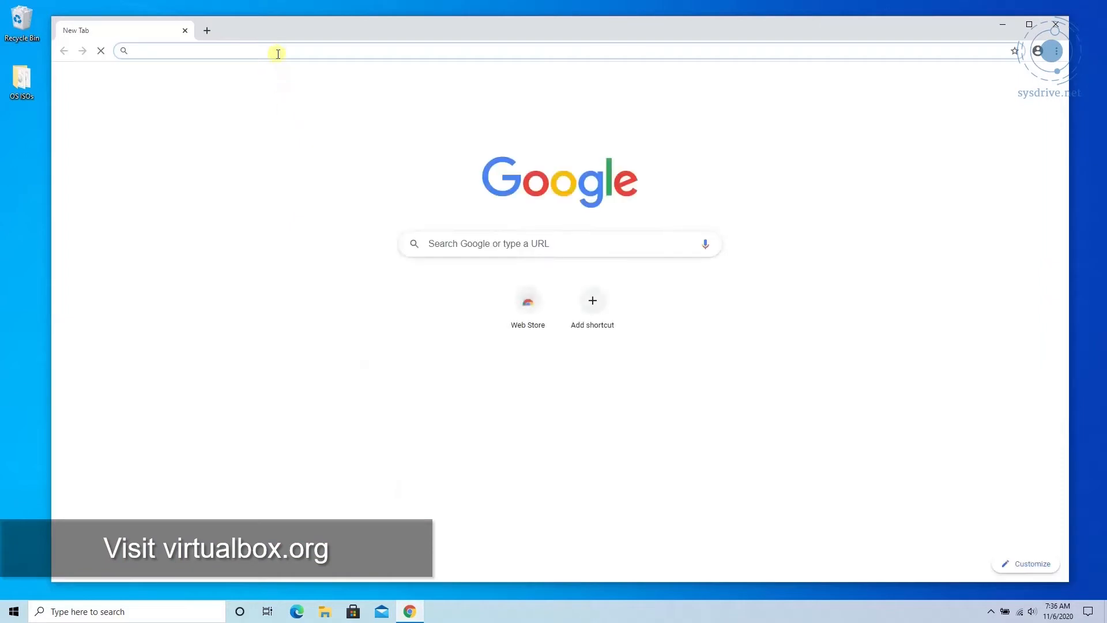
type("virtualbox.org")
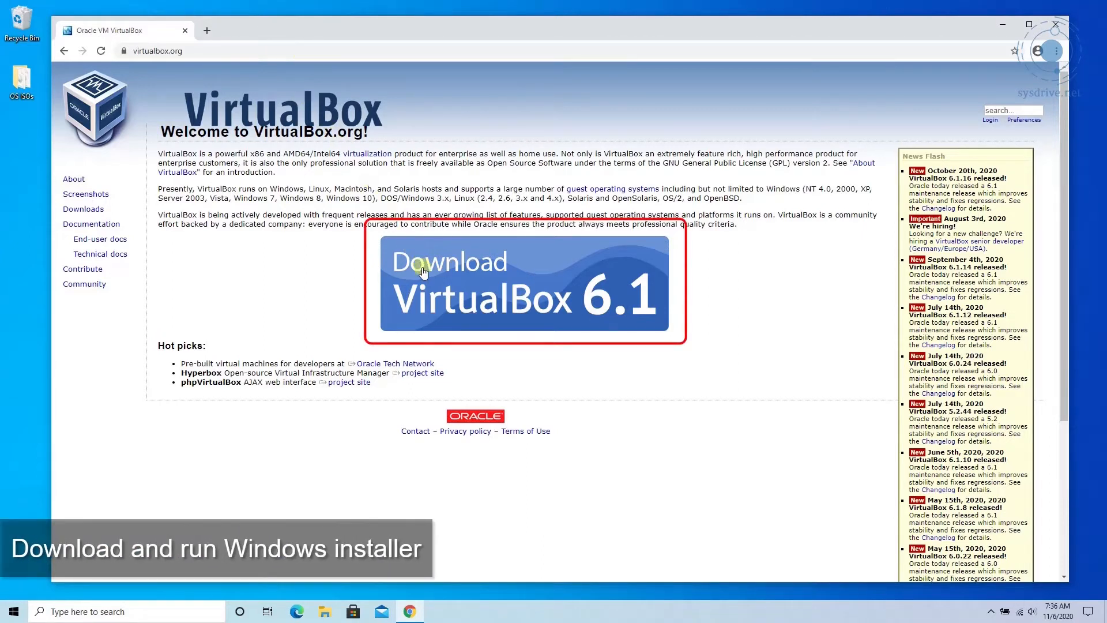
Download the VirtualBox 6.1 Windows hosts installer and run the downloaded .exe
left_click(522, 285)
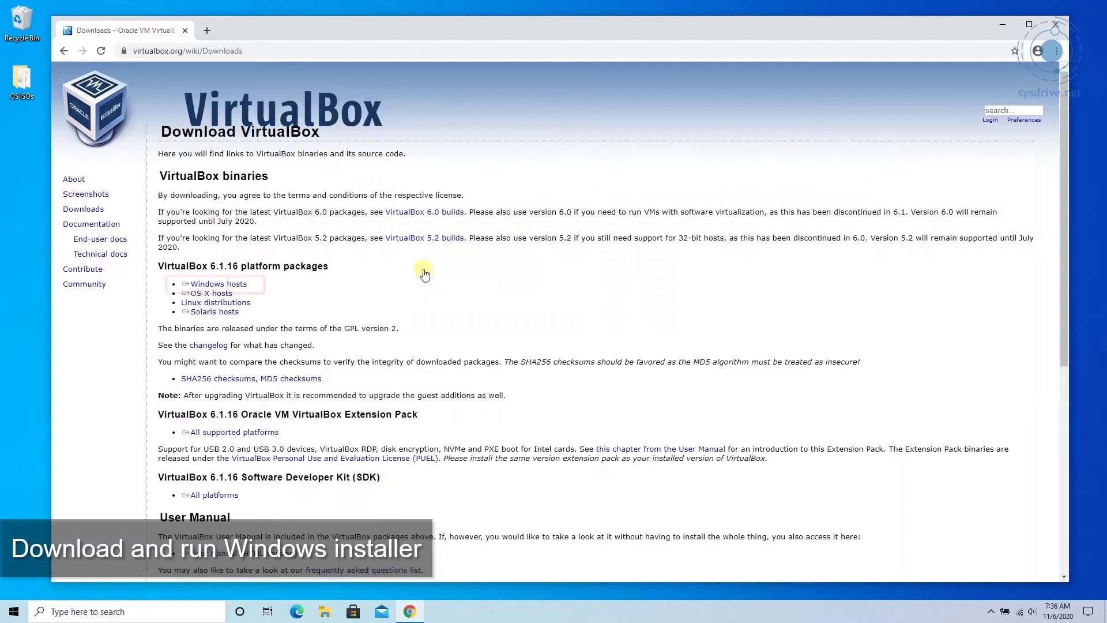
left_click(218, 283)
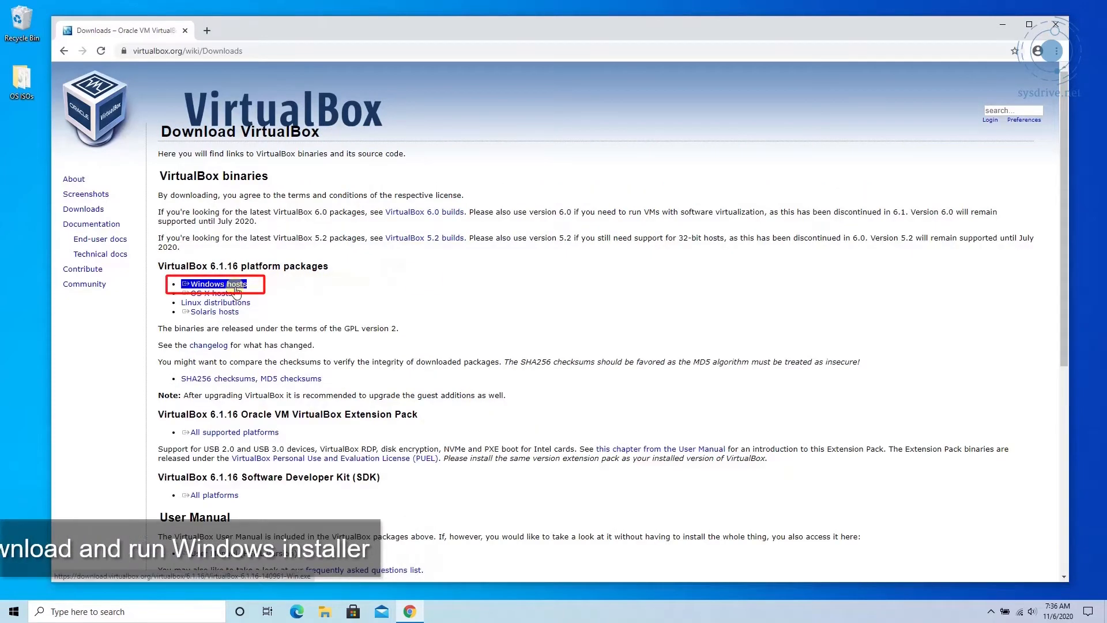
left_click(214, 284)
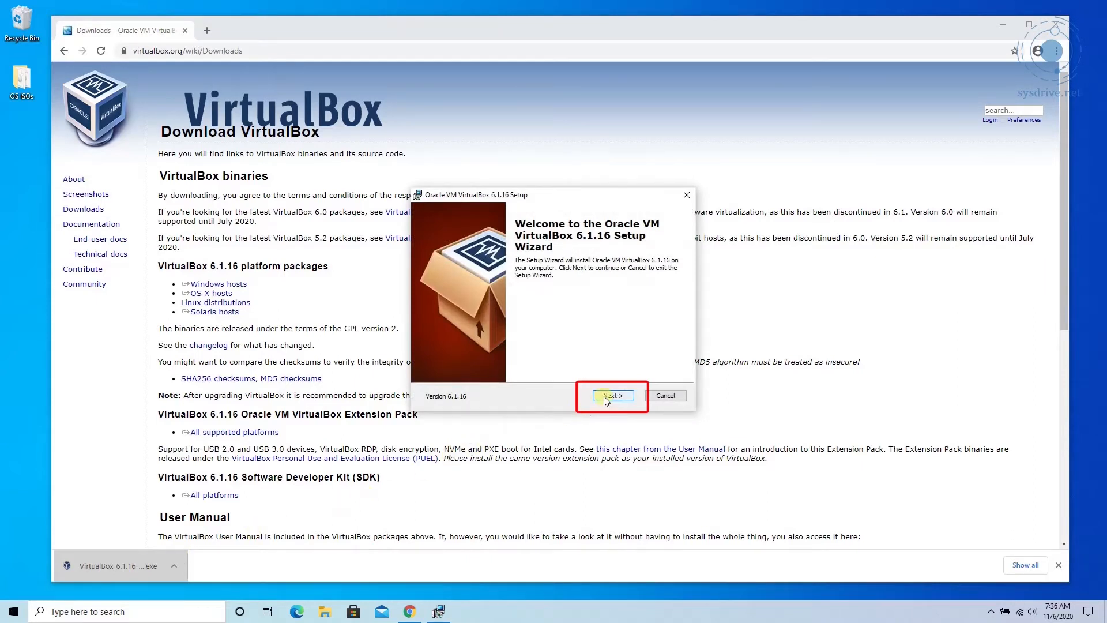
Install VirtualBox 6.1.16 with default features, shortcuts and accept the network reset warning
left_click(611, 394)
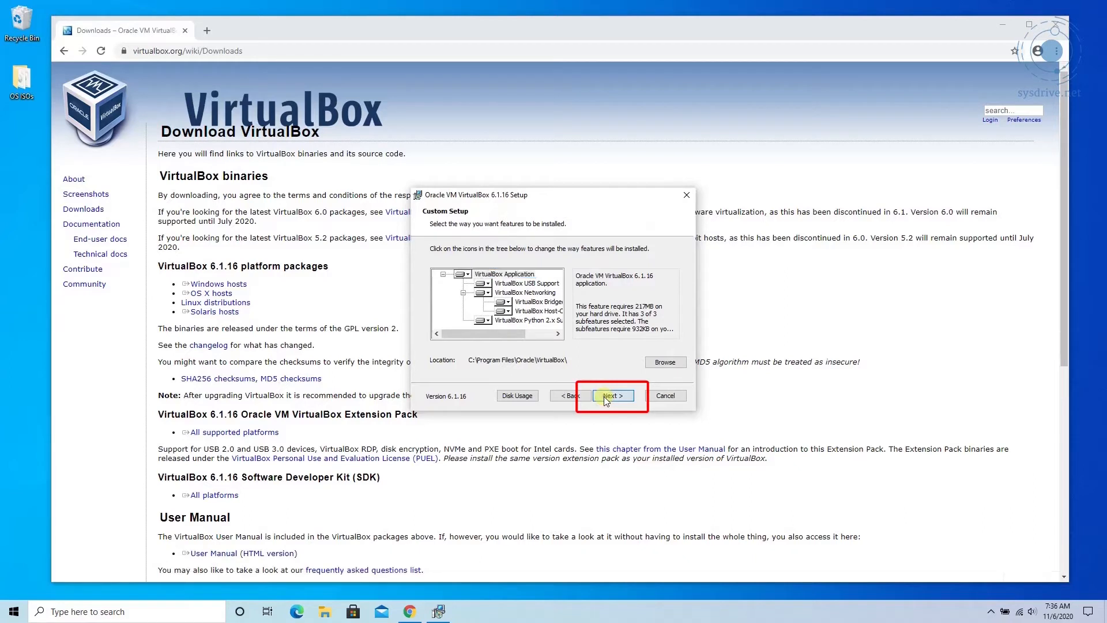
left_click(612, 395)
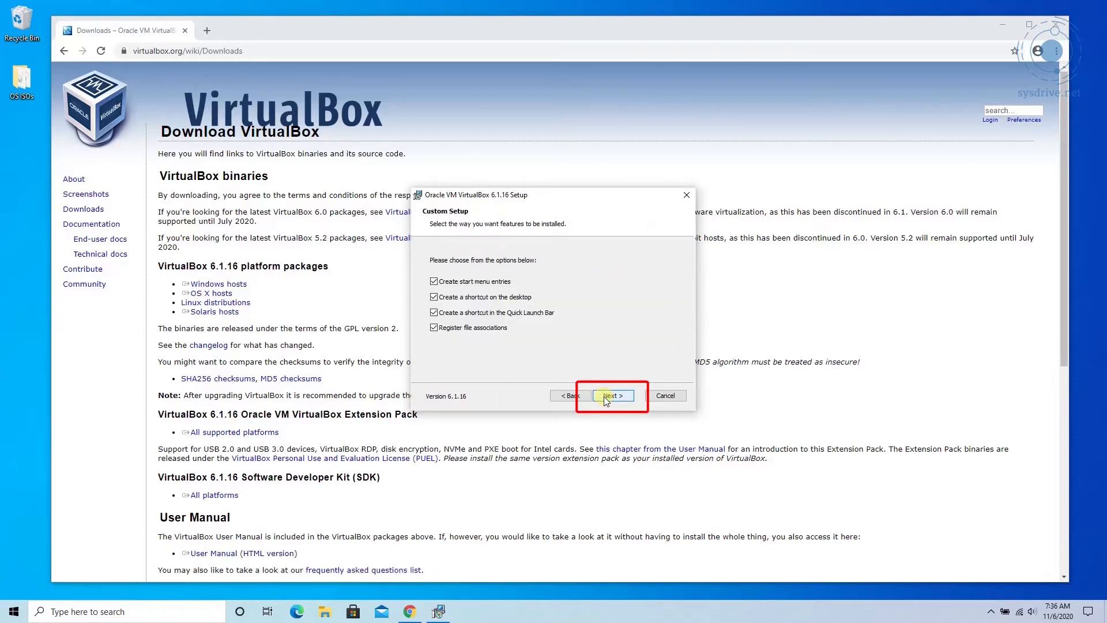
left_click(612, 395)
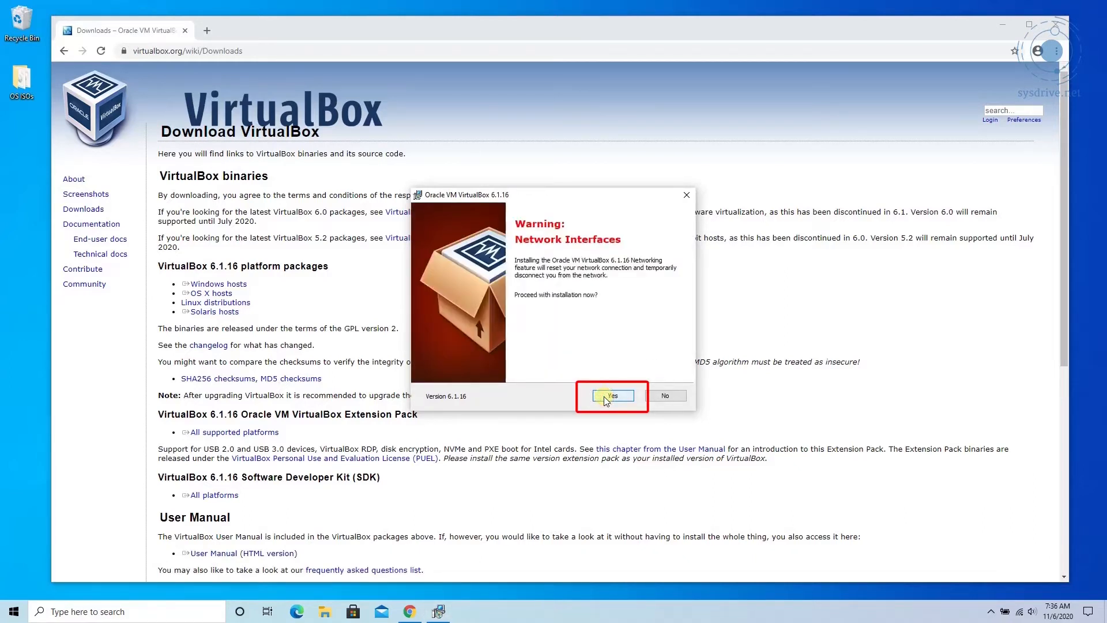
left_click(611, 394)
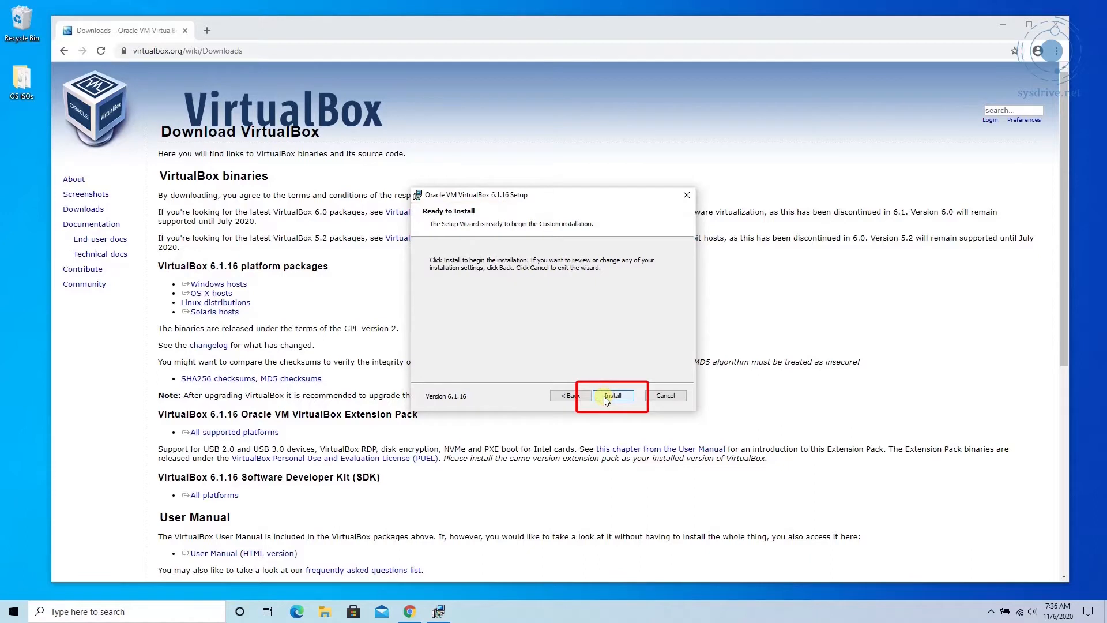
left_click(613, 396)
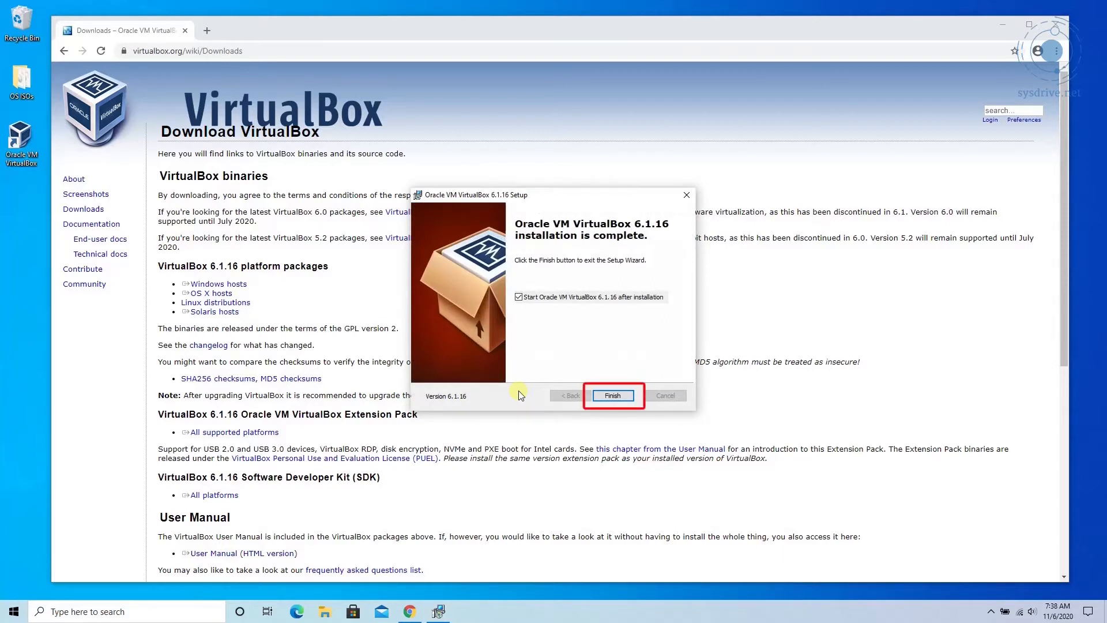
Finish the wizard with 'Start after installation' unchecked
left_click(519, 297)
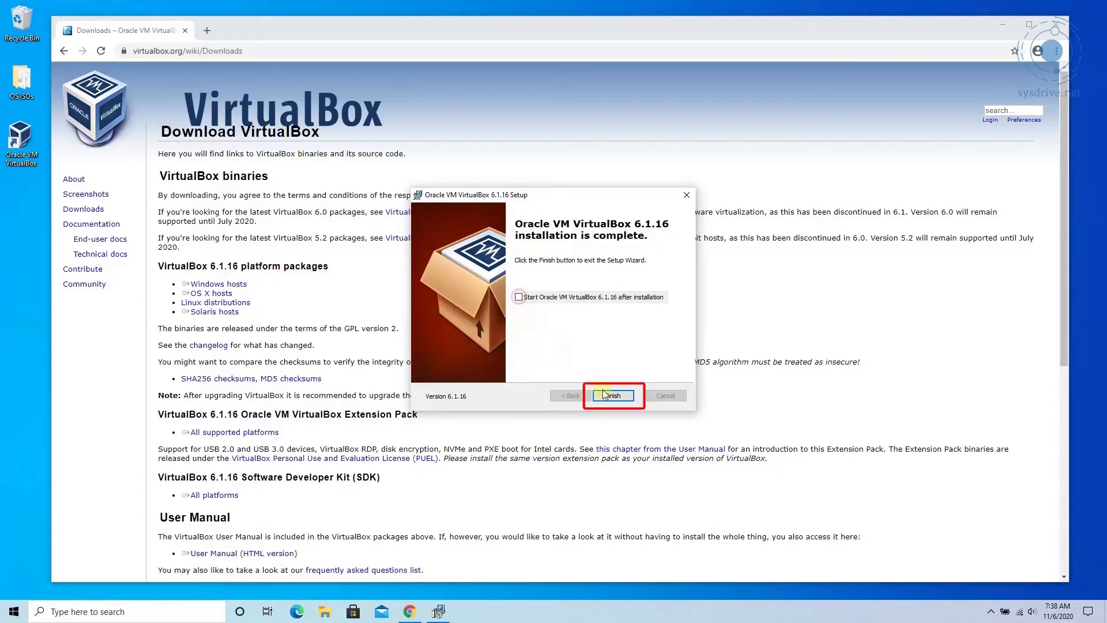
left_click(611, 395)
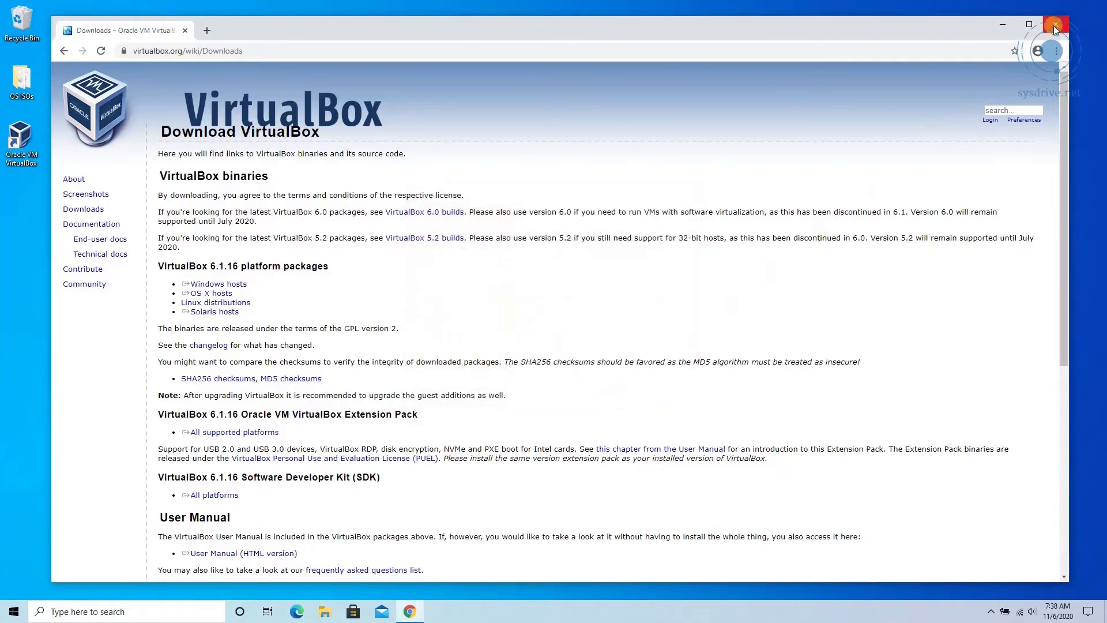
Close Chrome and launch Oracle VM VirtualBox from its desktop shortcut
left_click(1055, 25)
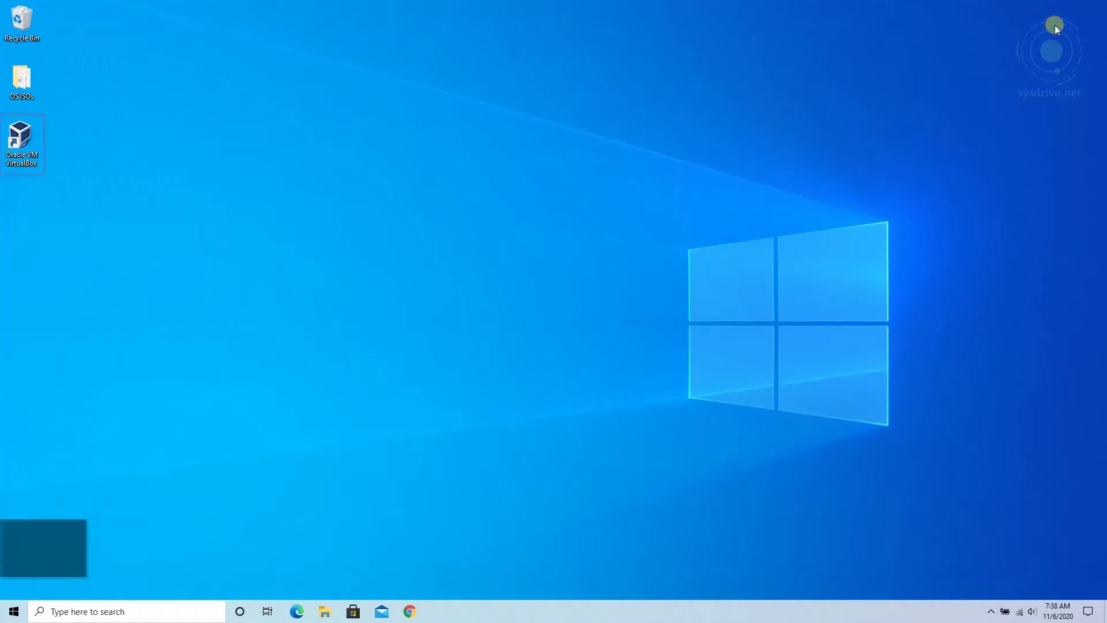
left_click(22, 141)
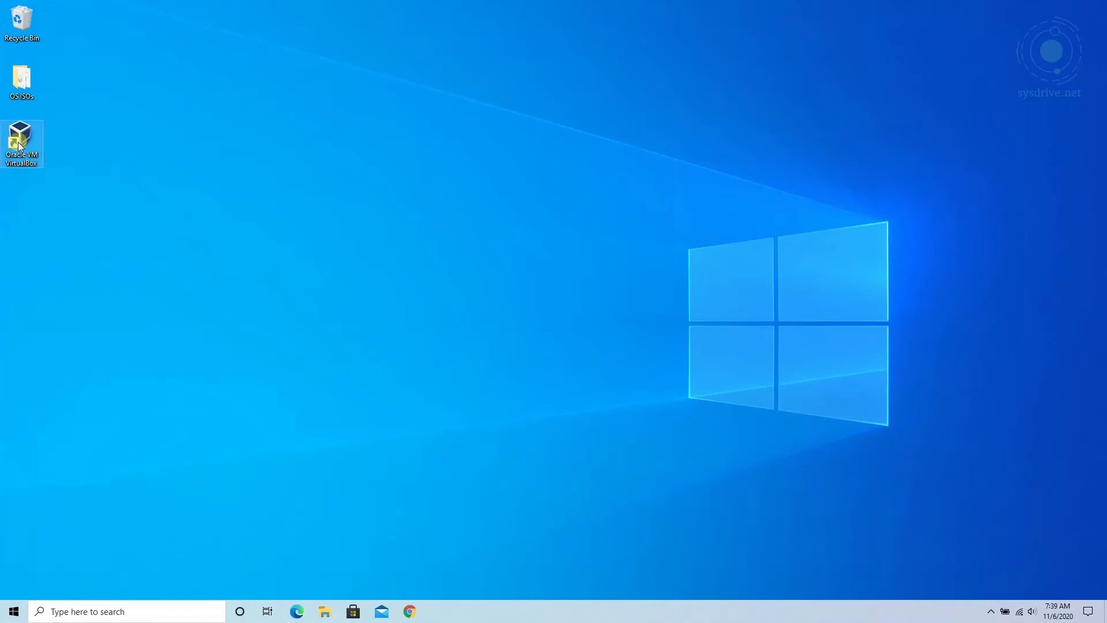
double_click(21, 143)
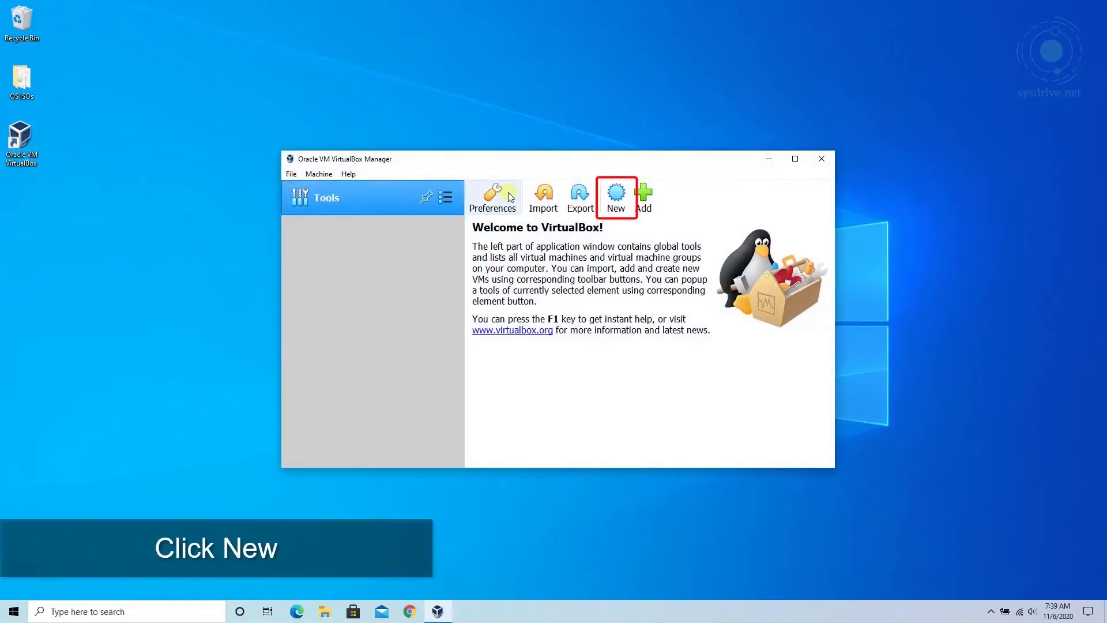
Start a new VM named 'Linux Mint' with type Linux and version Ubuntu (64-bit)
left_click(615, 197)
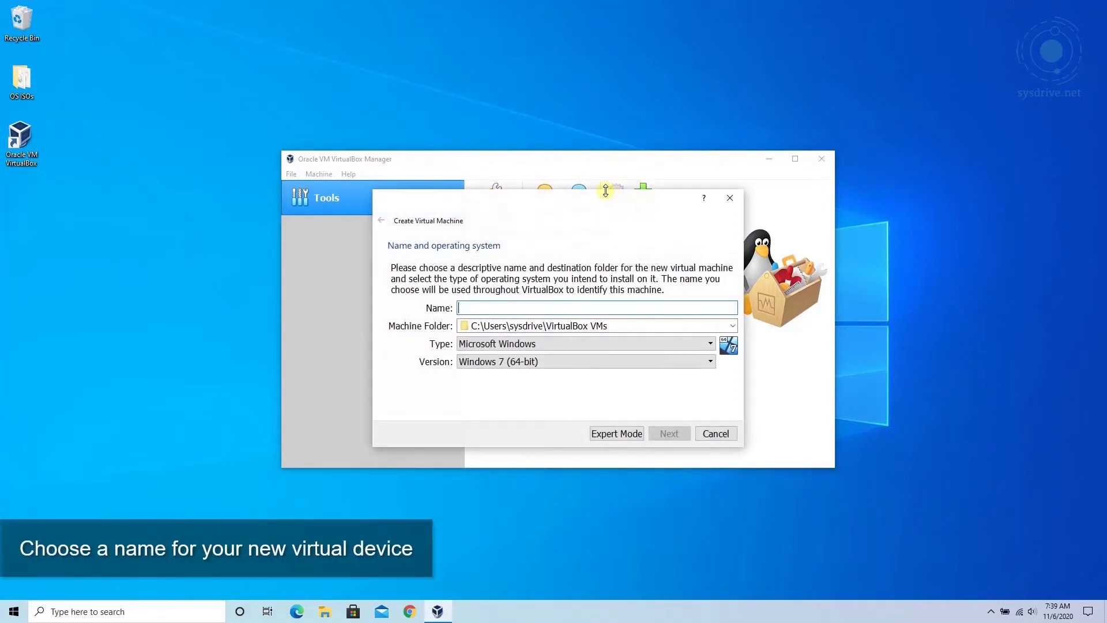
type("Linux Min")
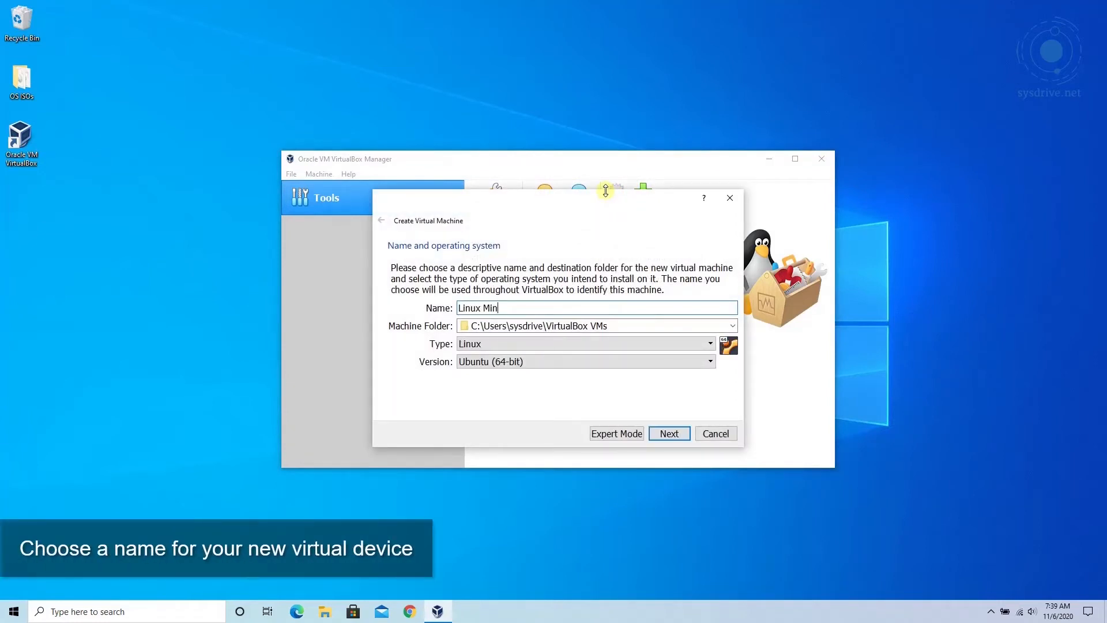
type("t")
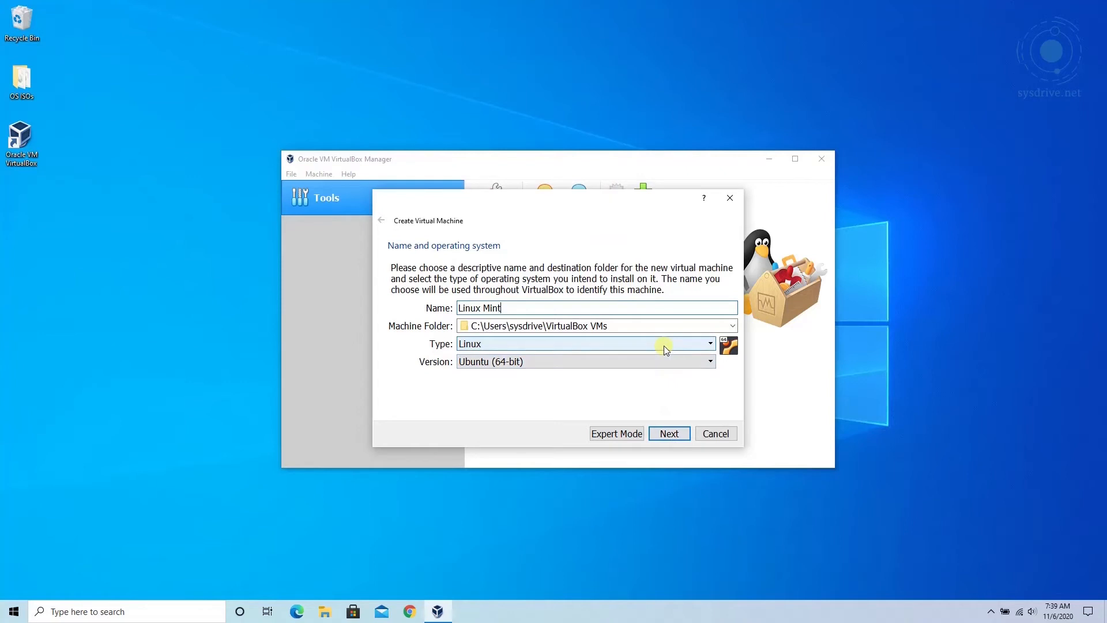
left_click(708, 344)
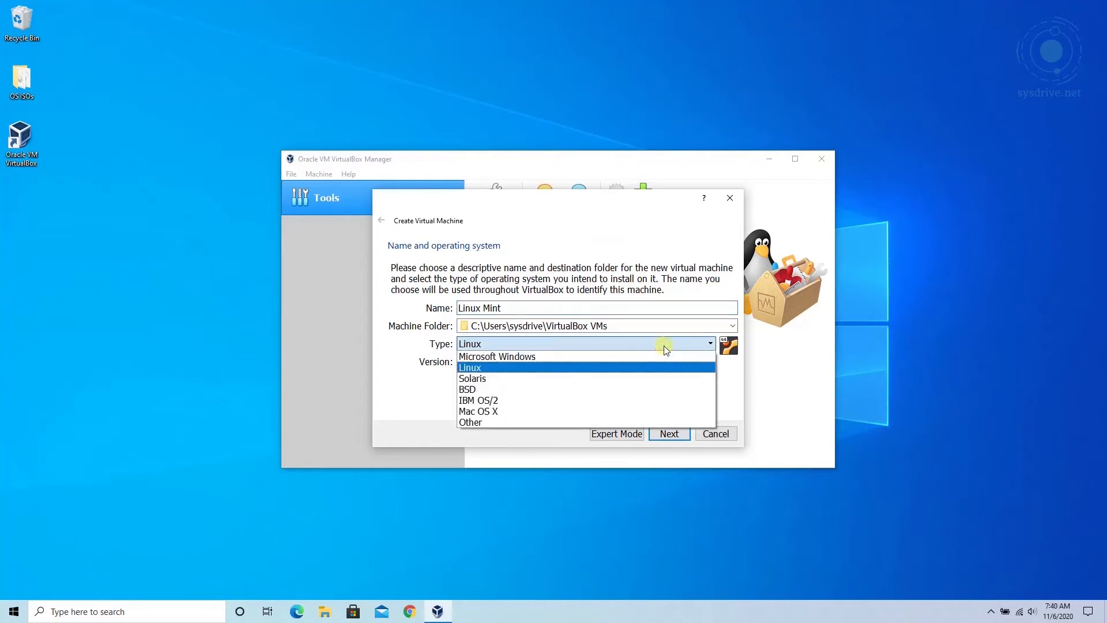
left_click(469, 367)
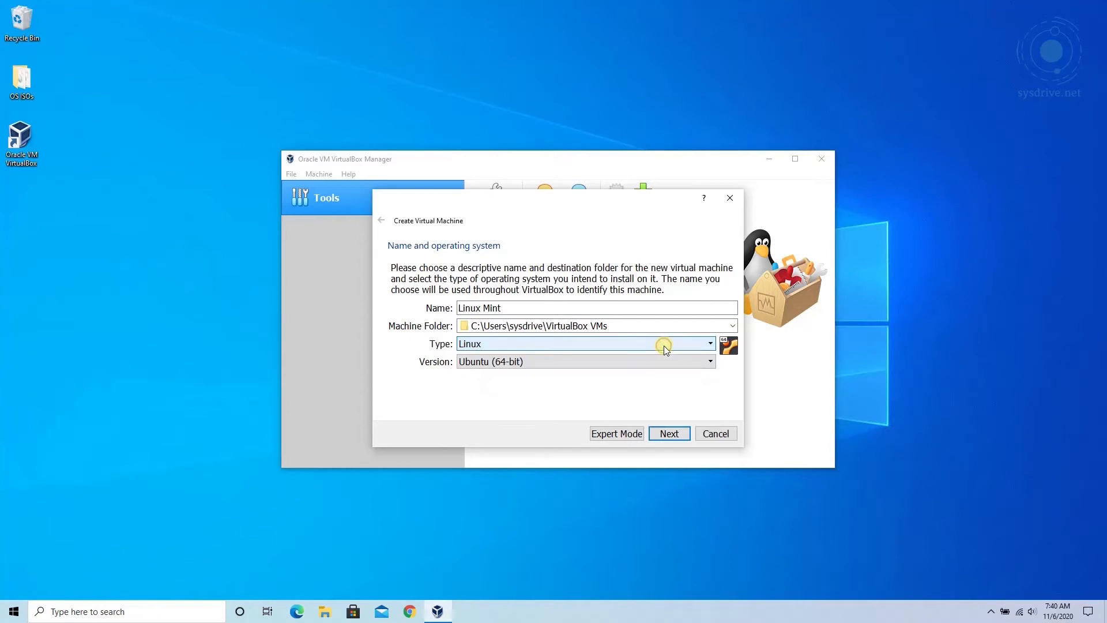
left_click(709, 361)
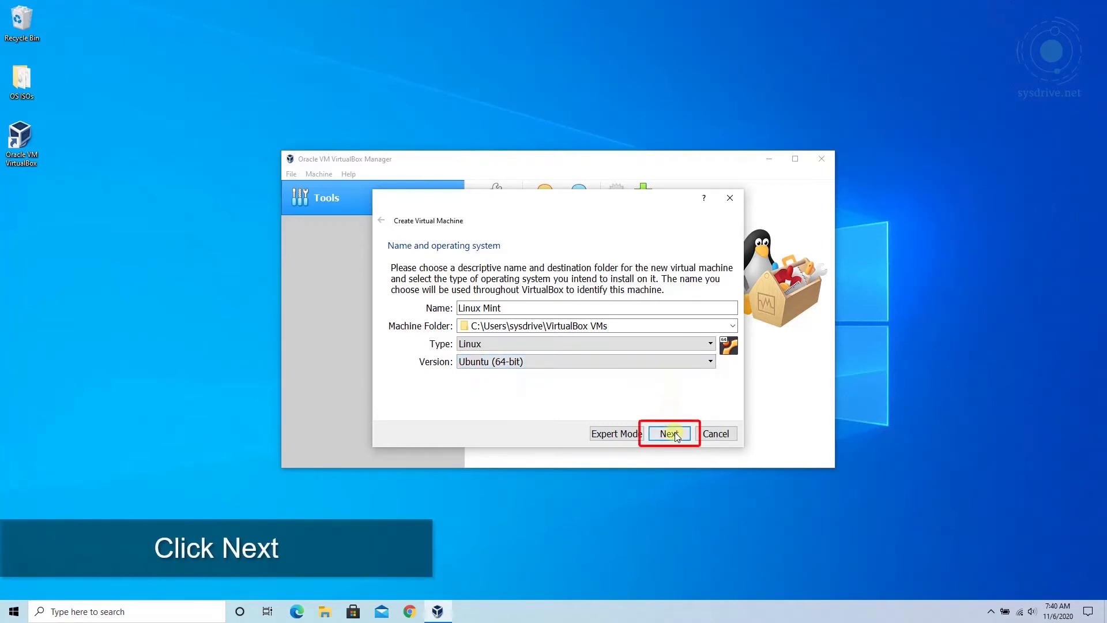
Raise the memory slider to 4096 MB and continue to the hard disk step
left_click(668, 433)
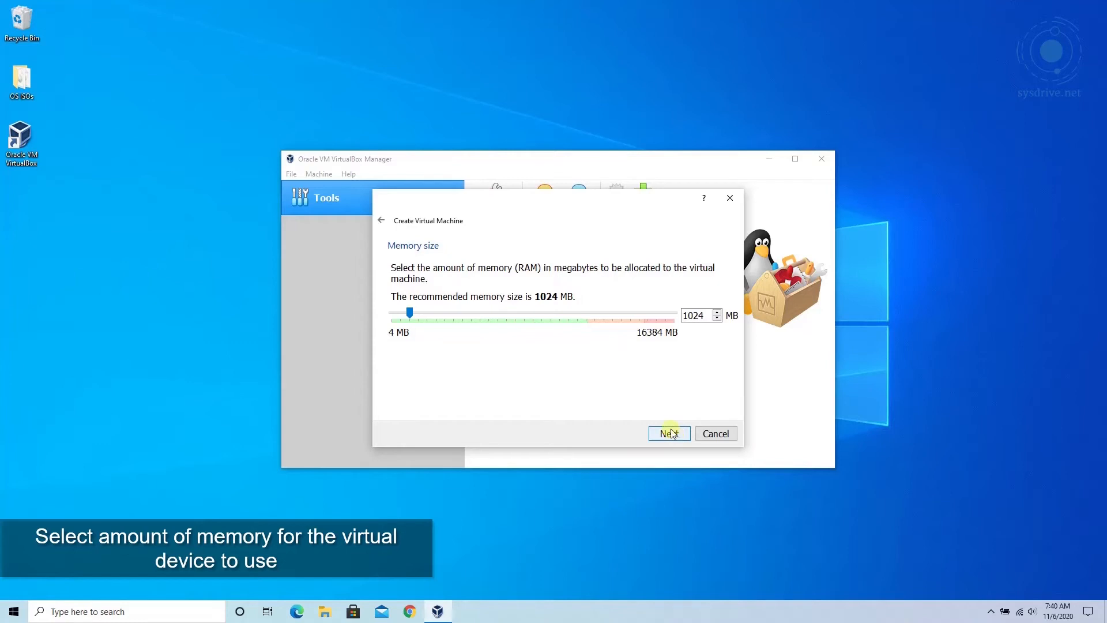
mouse_move(412, 316)
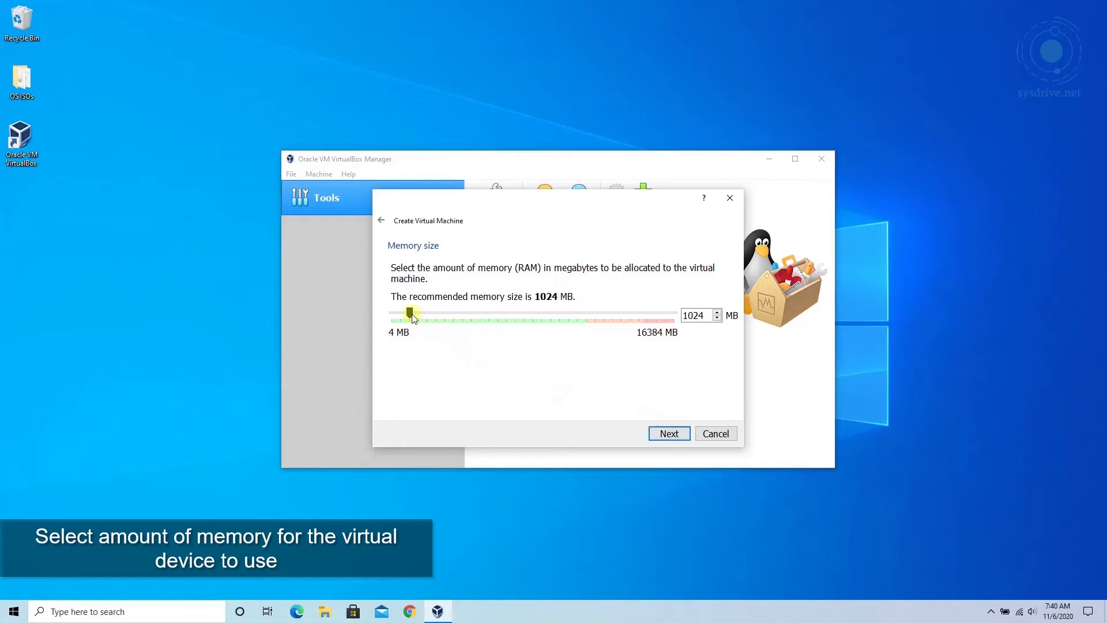
mouse_move(412, 316)
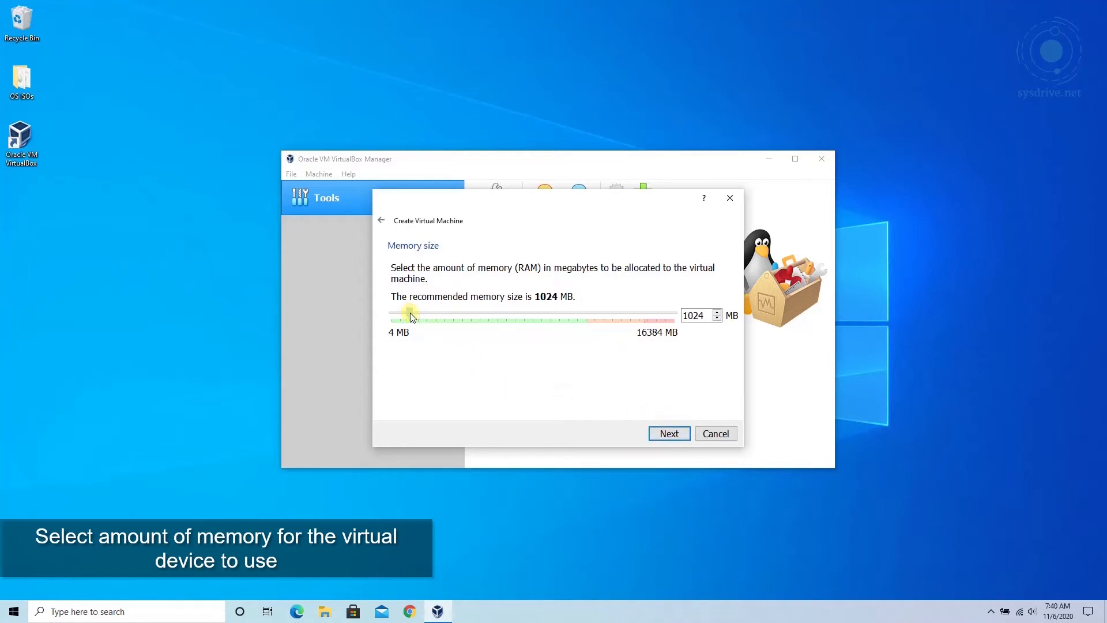
left_click_drag(410, 314, 425, 314)
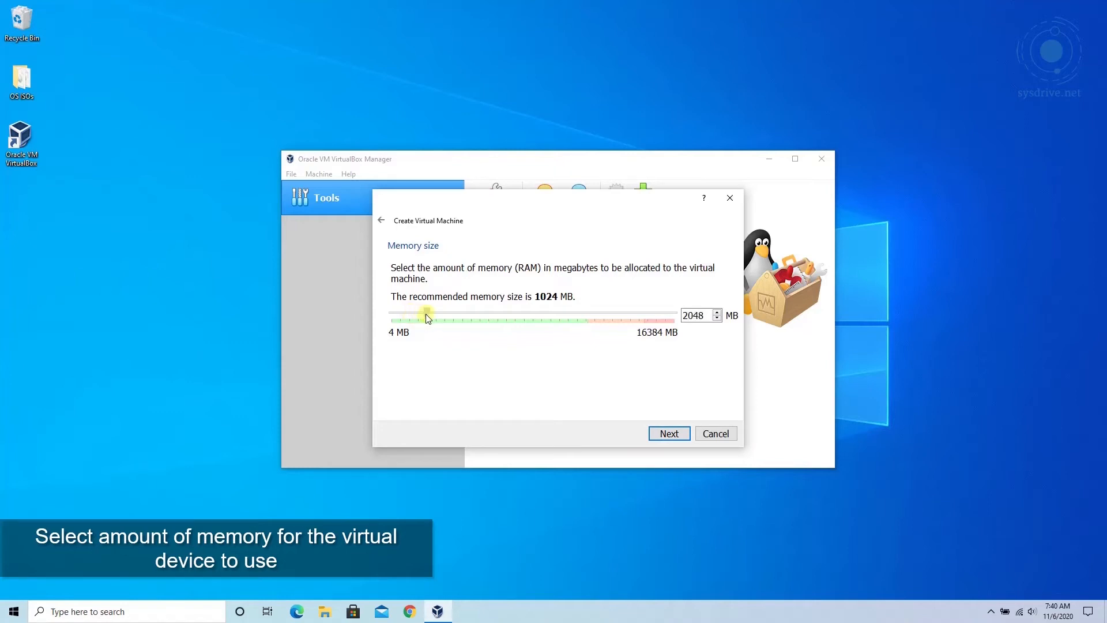
left_click_drag(426, 317, 458, 316)
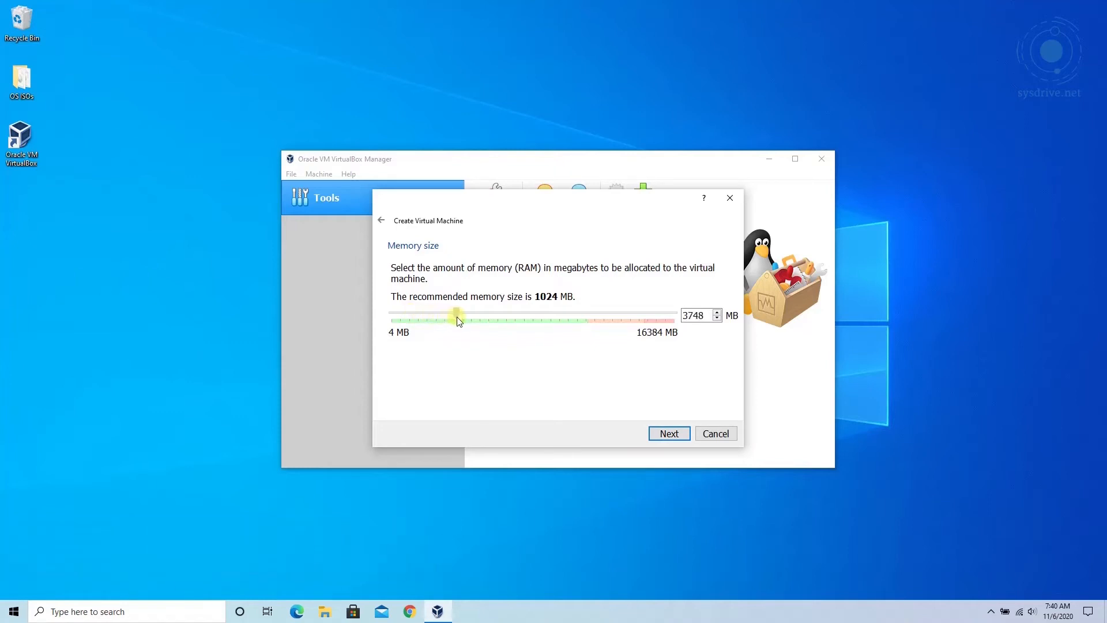
left_click_drag(458, 316, 463, 312)
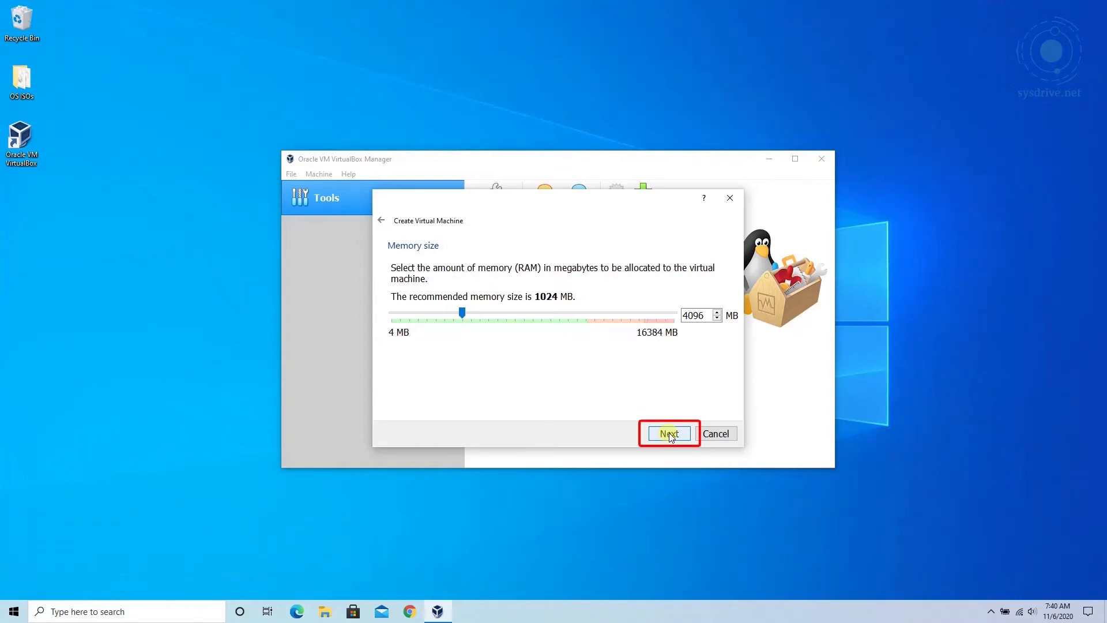
left_click(668, 432)
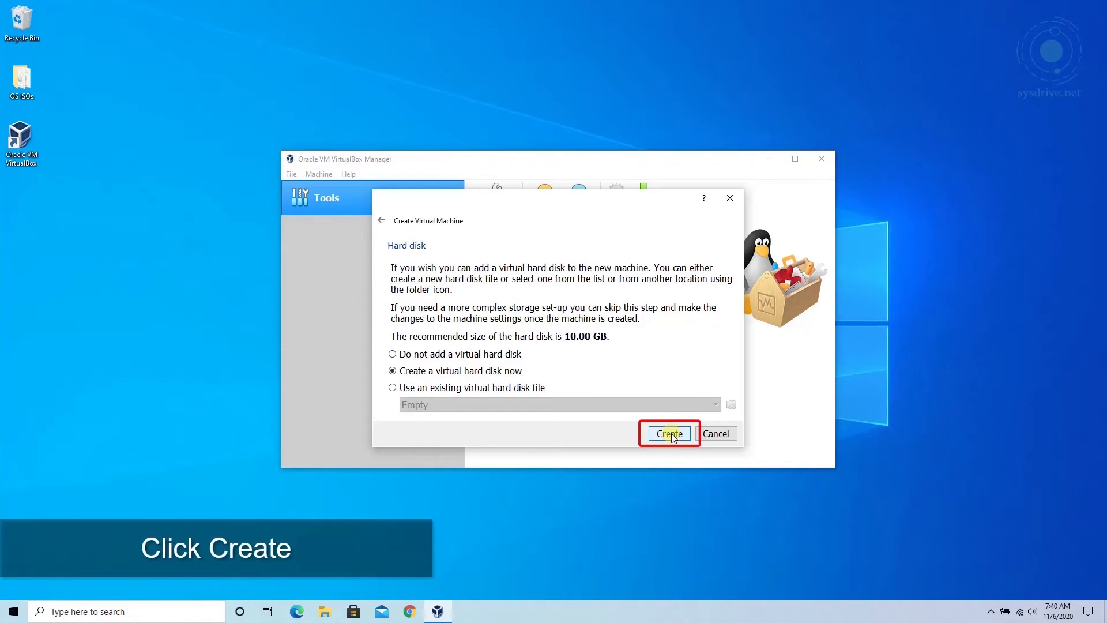
Create a new dynamically allocated VDI disk, reaching the file location and size step
left_click(668, 433)
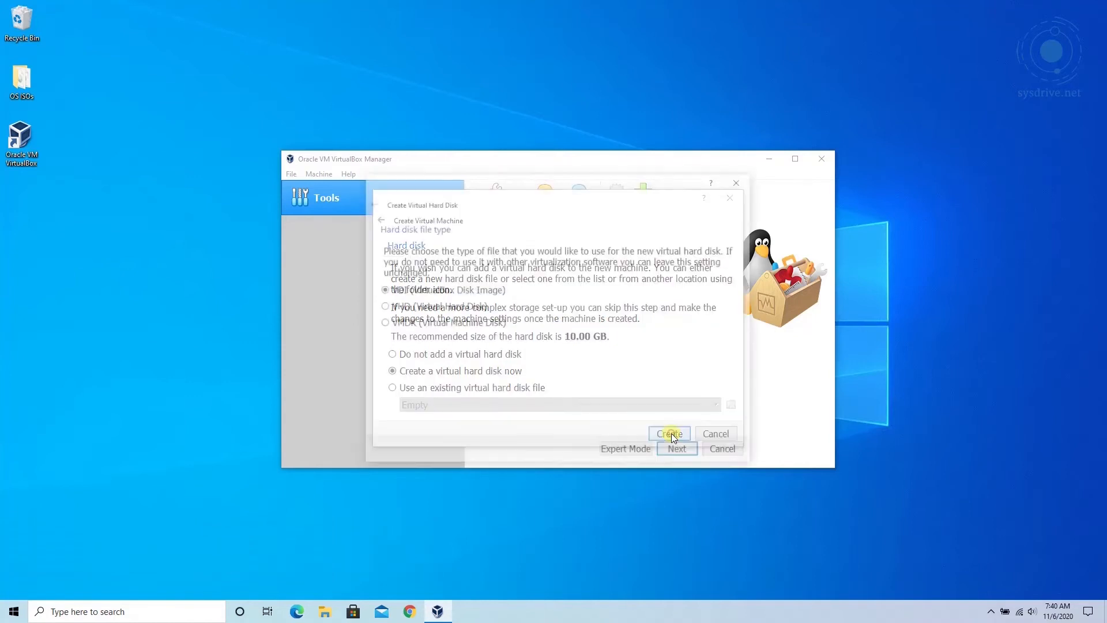
left_click(668, 433)
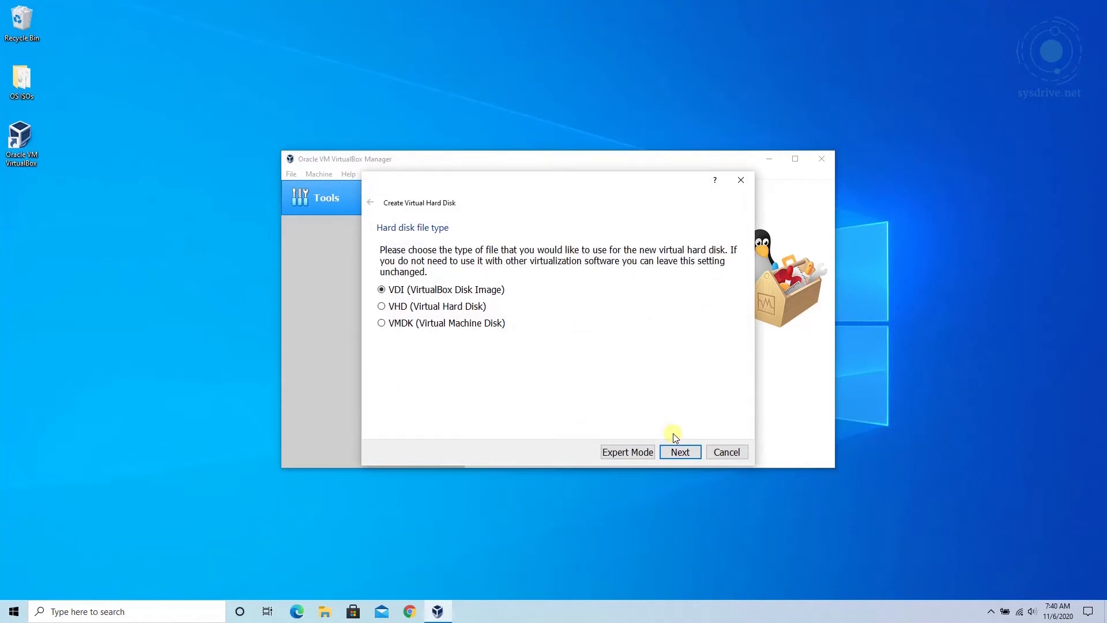
left_click(678, 452)
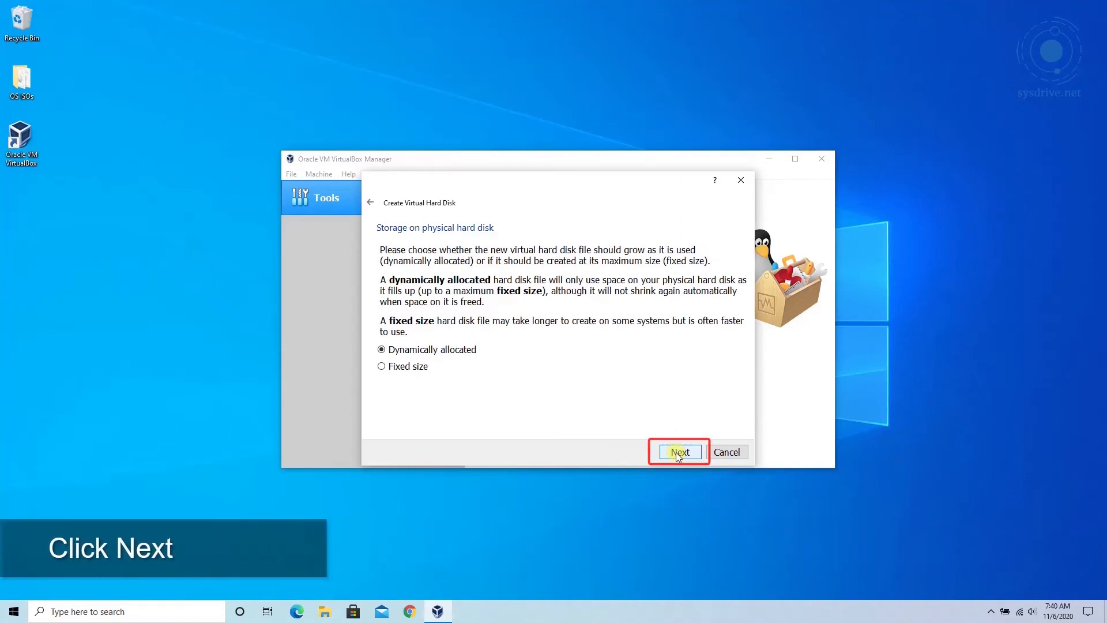
left_click(677, 452)
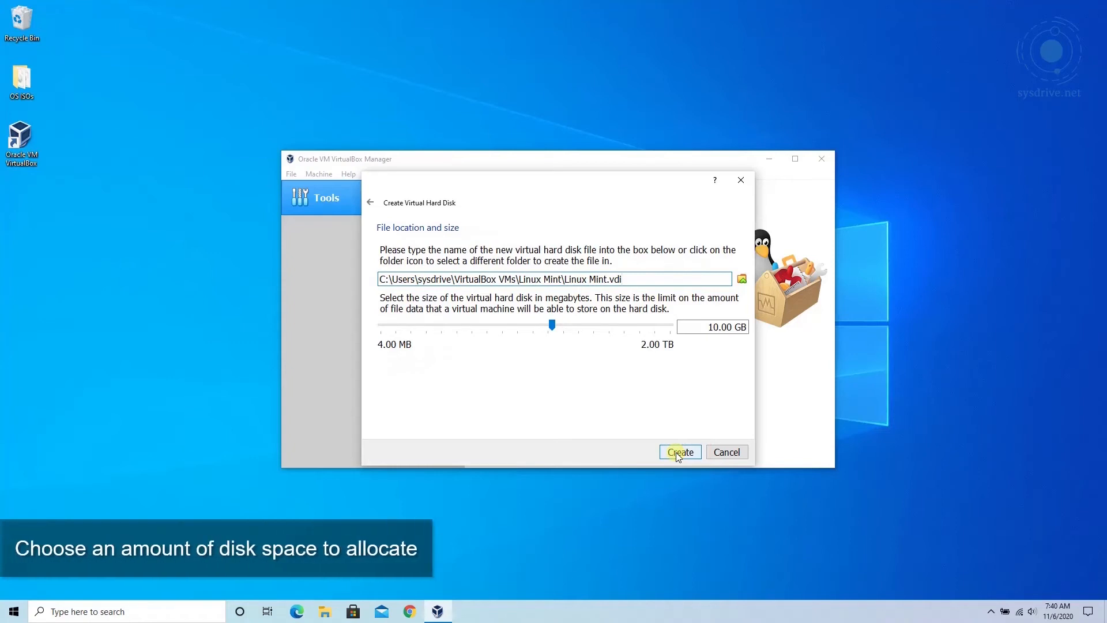
Set the Linux Mint.vdi size to 20.00 GB and create the disk
left_click(712, 327)
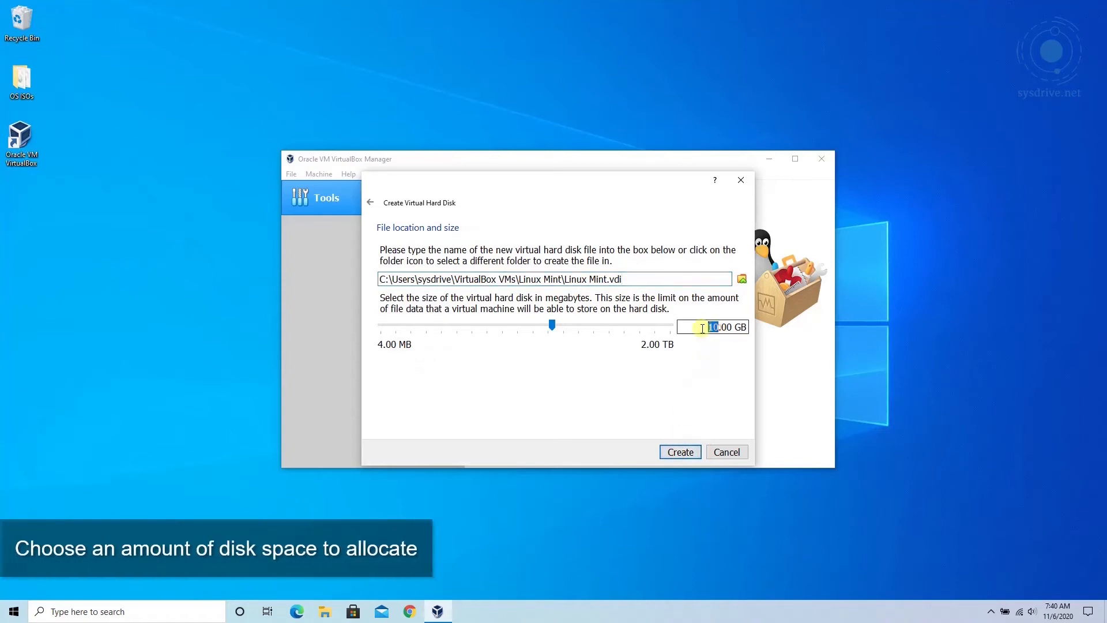
left_click_drag(553, 325, 565, 325)
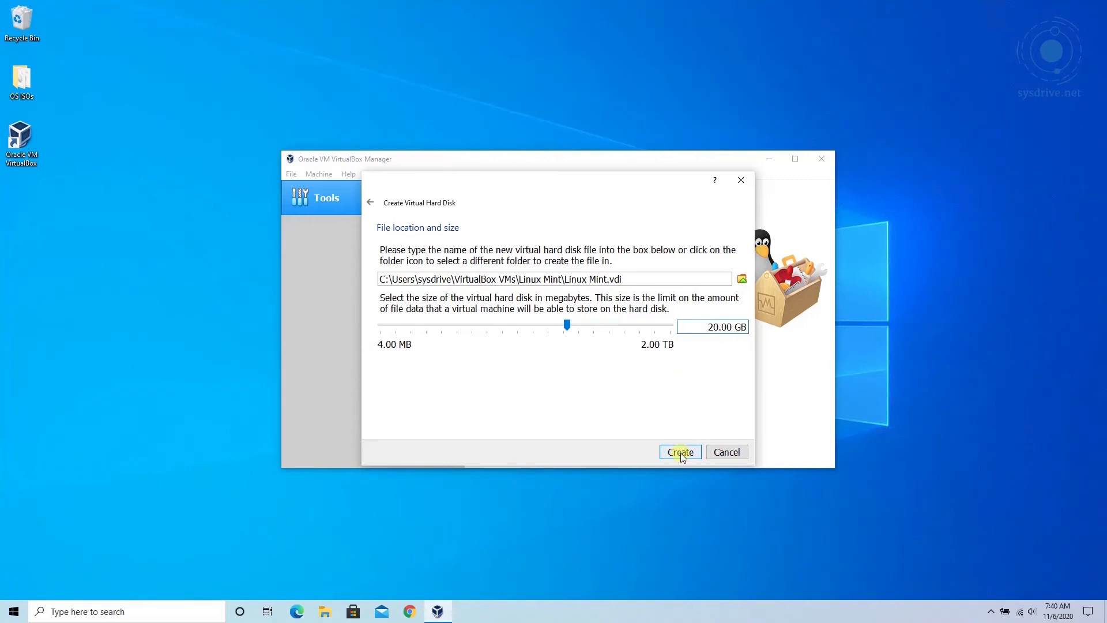
left_click(678, 452)
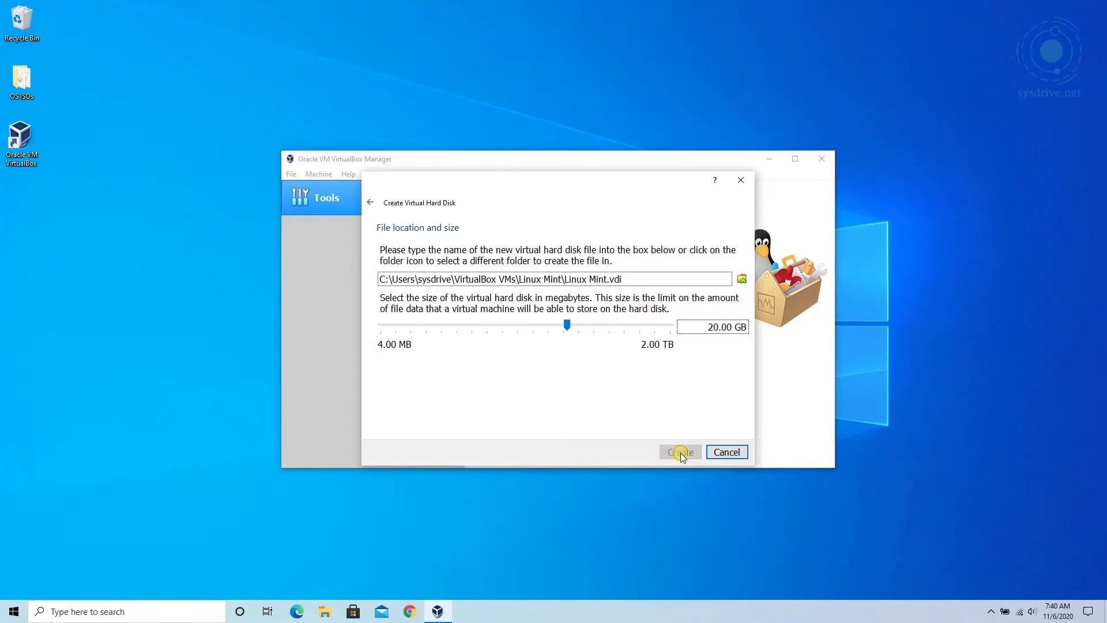
left_click(678, 453)
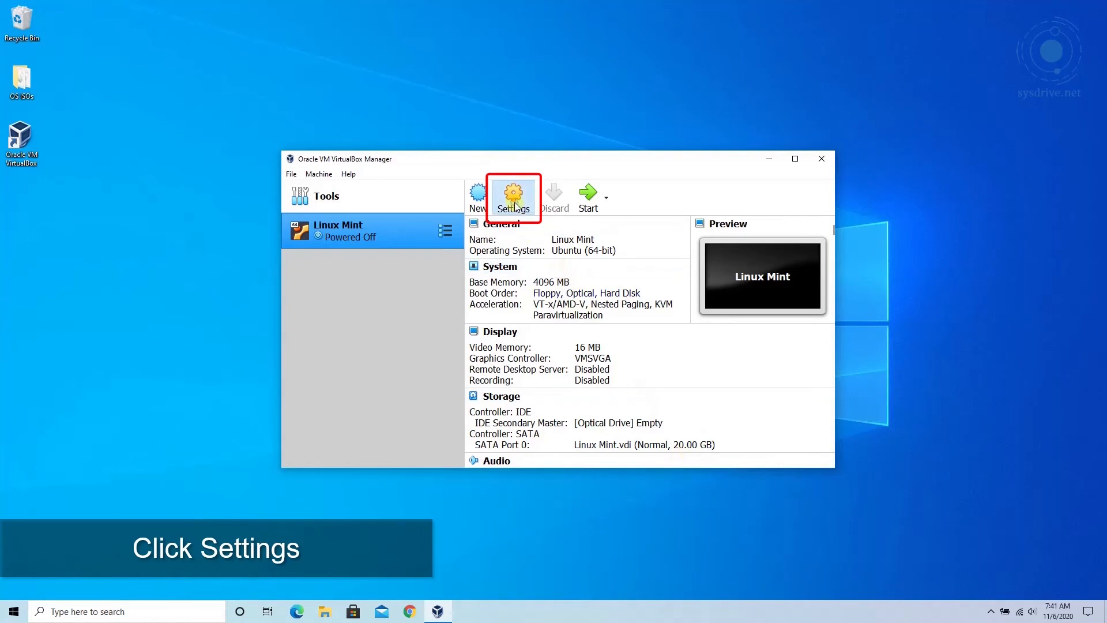
Open the Linux Mint machine's settings at the Storage page
left_click(513, 196)
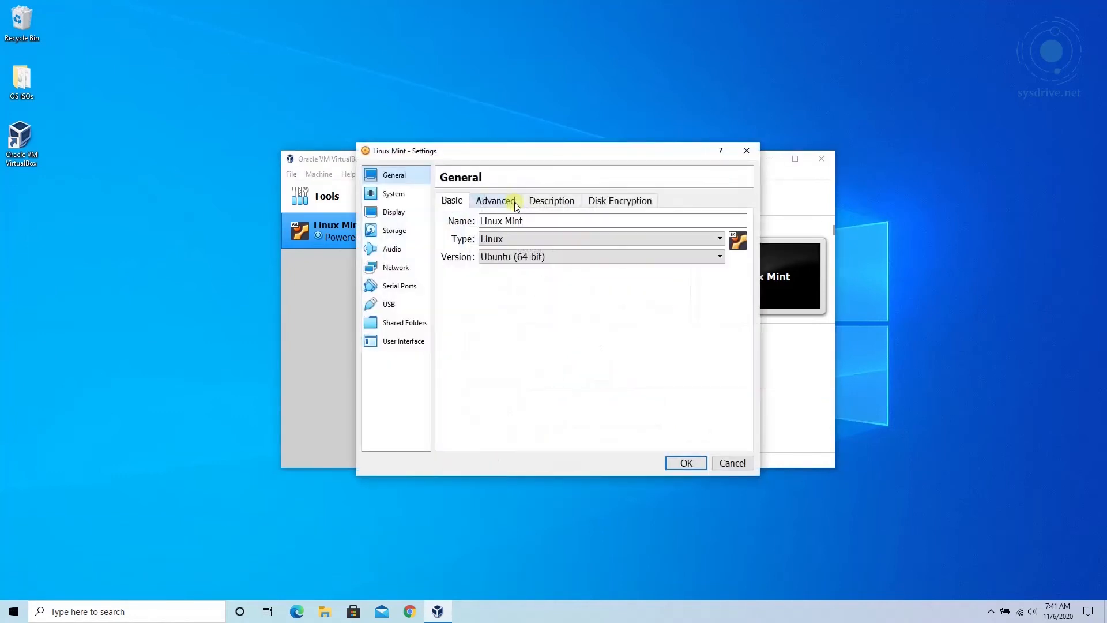
left_click(395, 231)
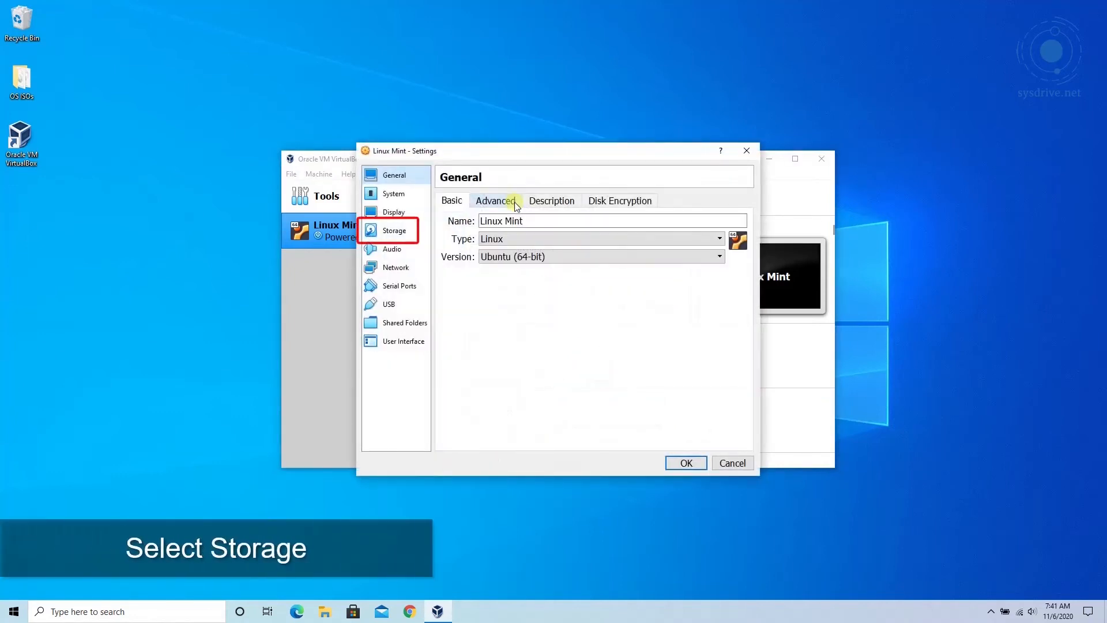
left_click(394, 231)
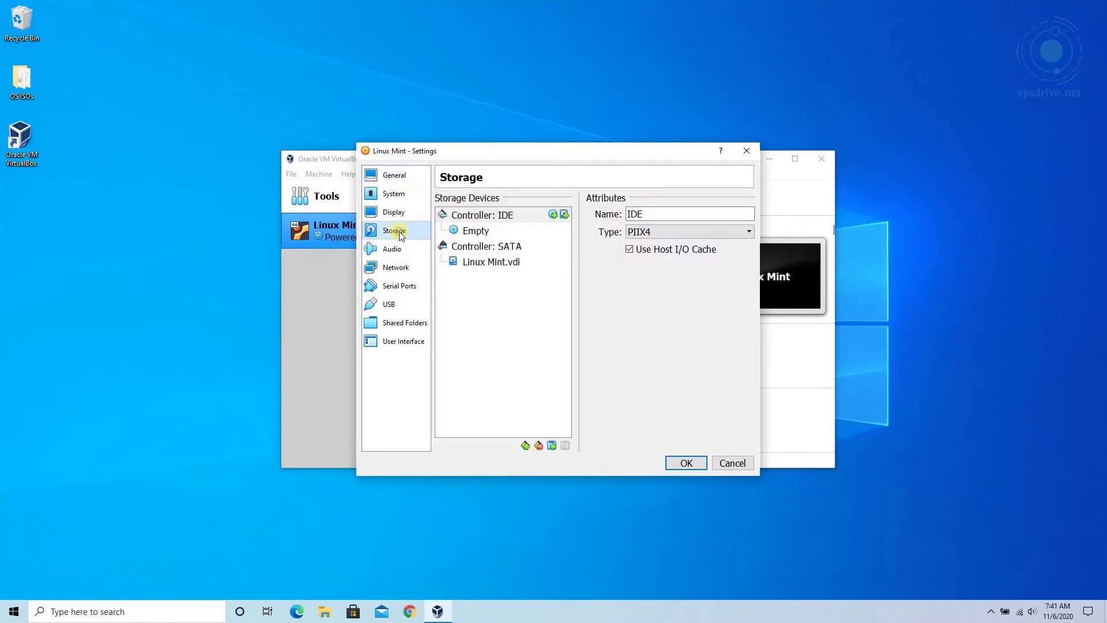
Select the empty optical drive and bring up its disc-loading choices
left_click(474, 231)
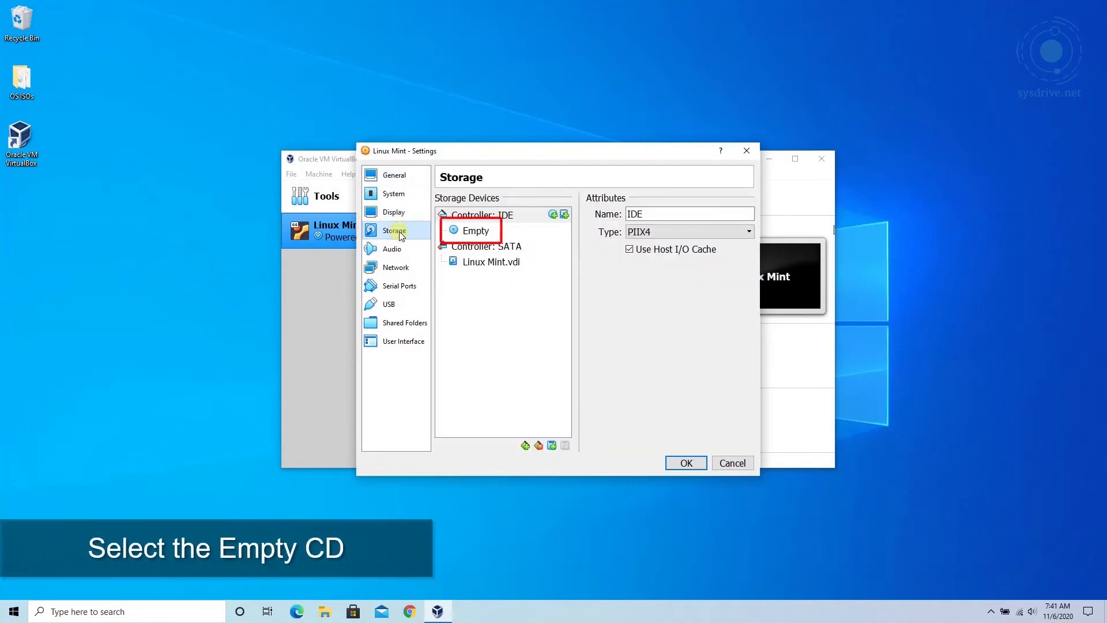
left_click(475, 230)
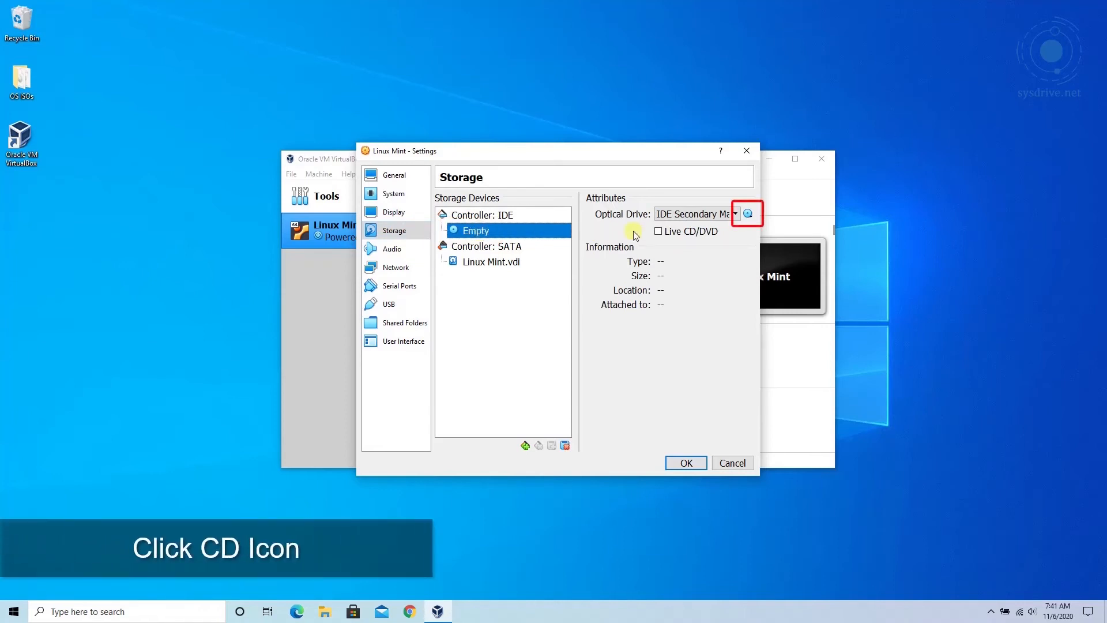
left_click(746, 214)
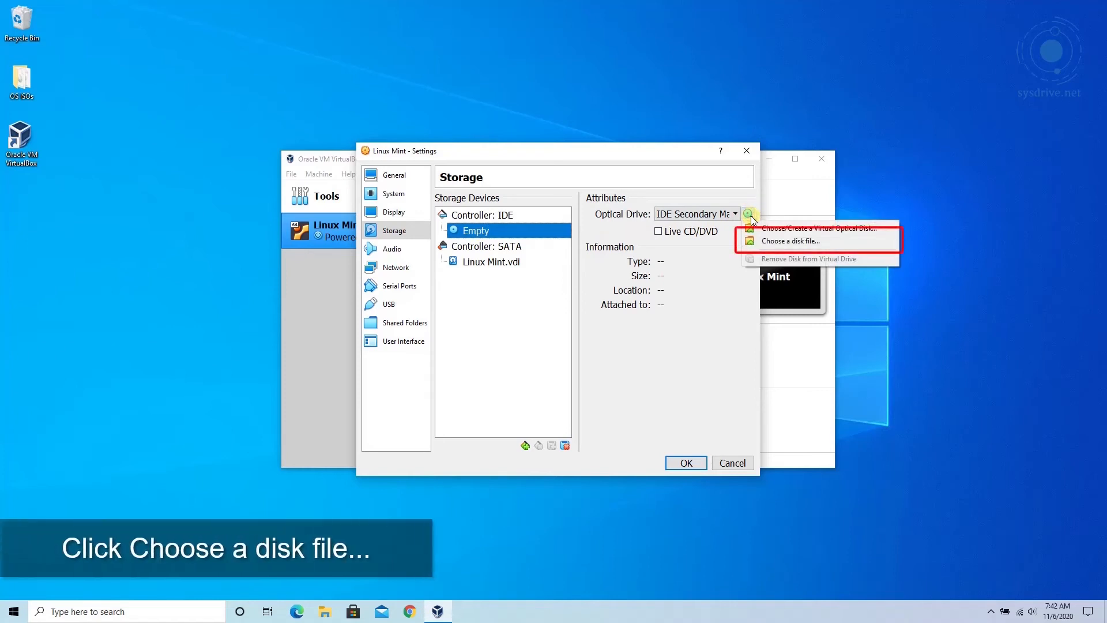
Load linuxmint-20-cinnamon-64bit.iso from Desktop > OS ISOs into the optical drive and save settings
left_click(789, 241)
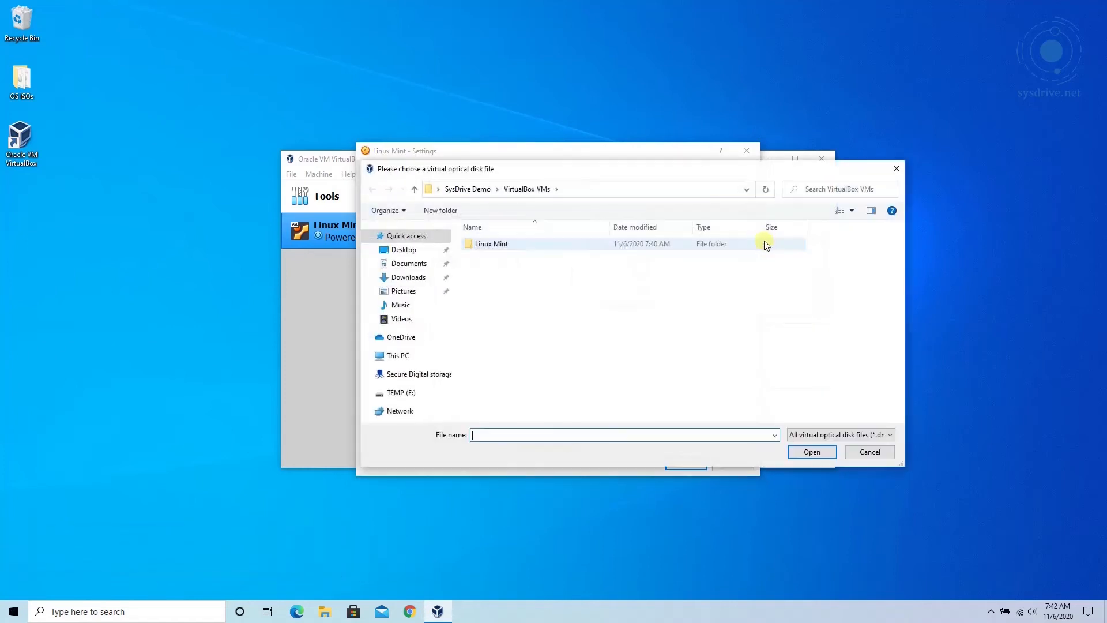
left_click(403, 249)
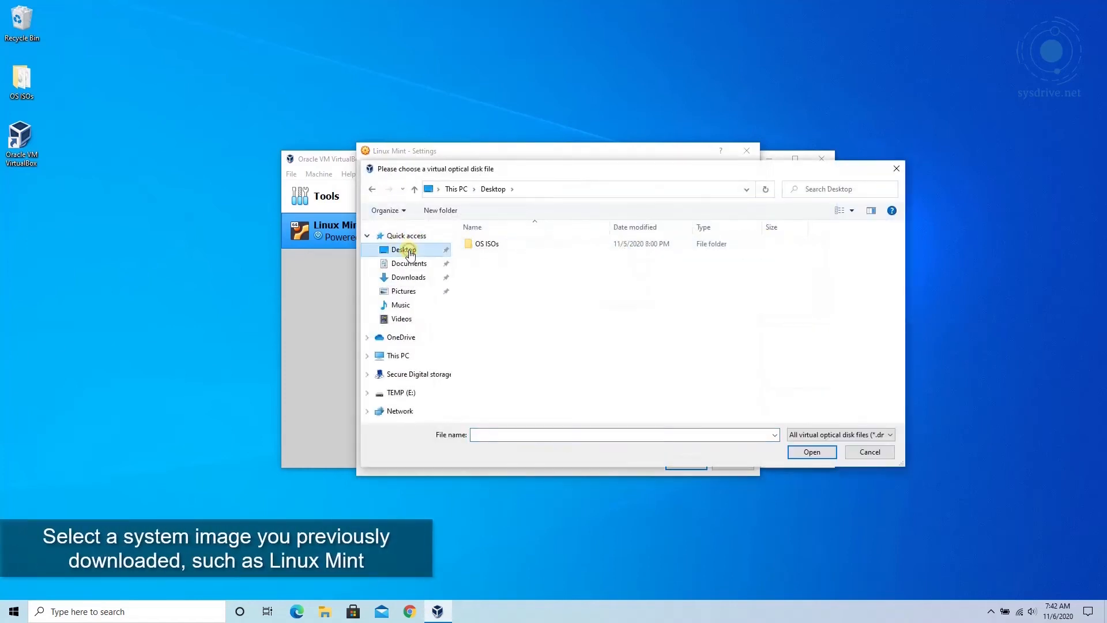
left_click(487, 243)
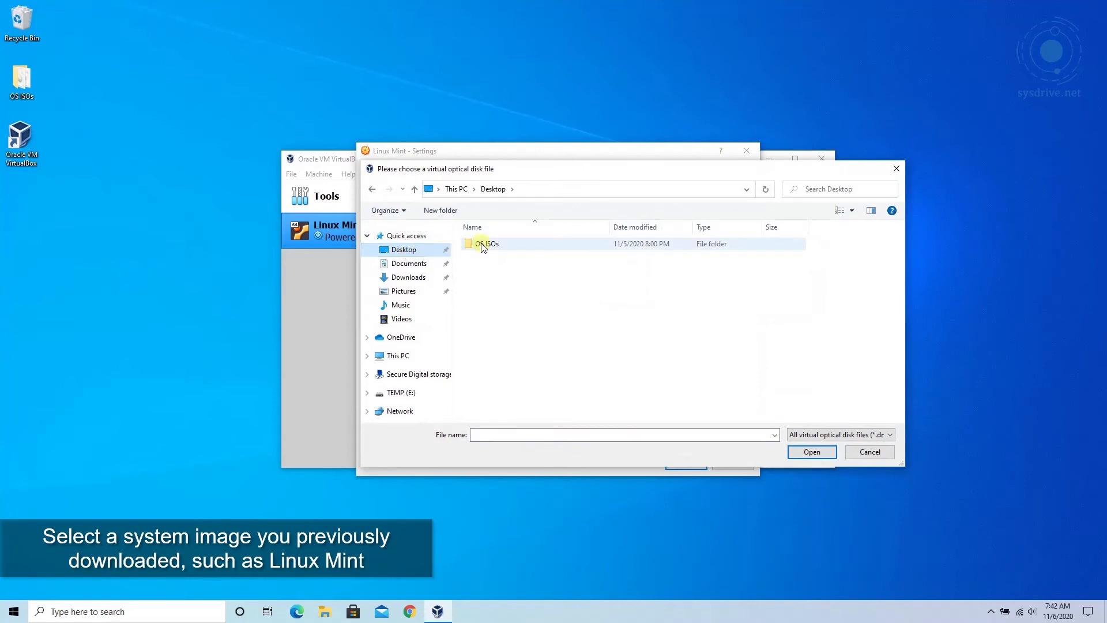
double_click(486, 243)
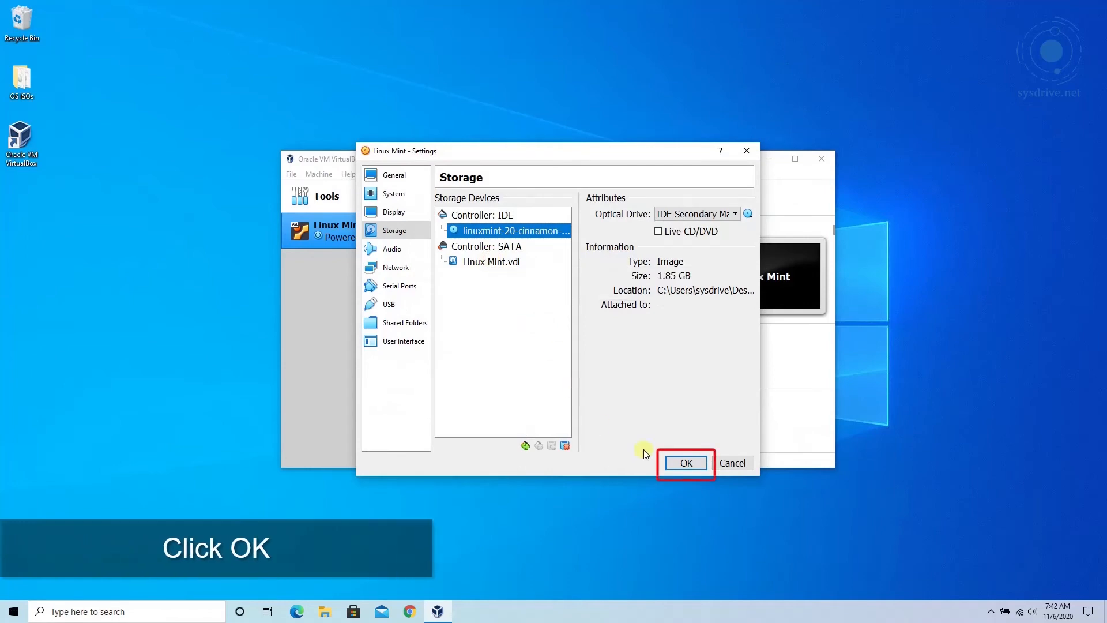
left_click(684, 462)
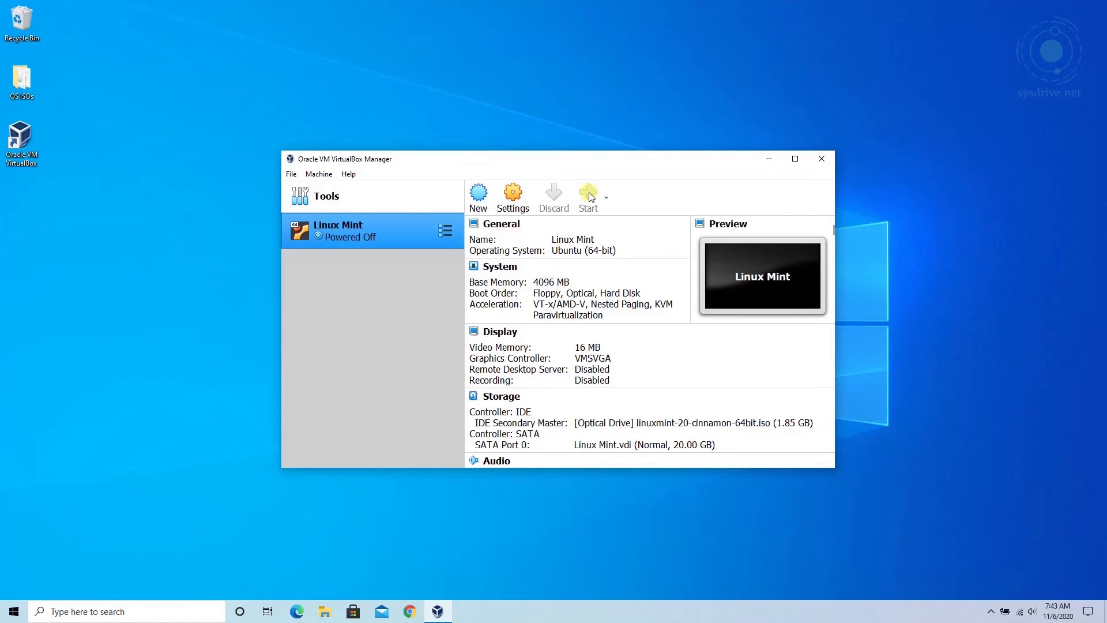
Start the Linux Mint VM from the Mint ISO and reach the live Cinnamon desktop
left_click(587, 196)
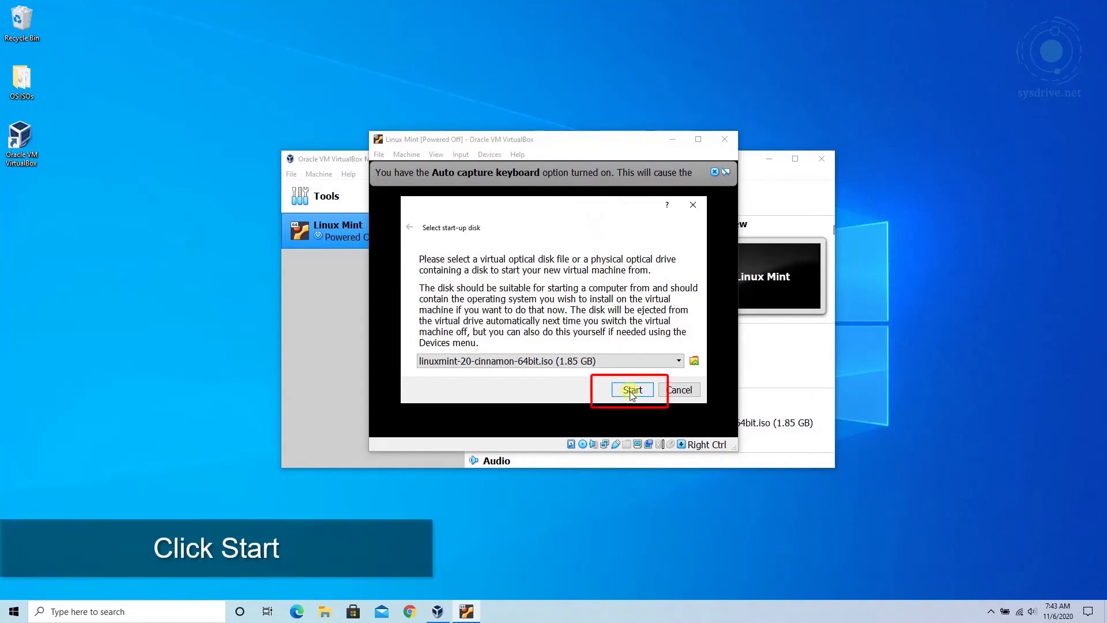
left_click(631, 390)
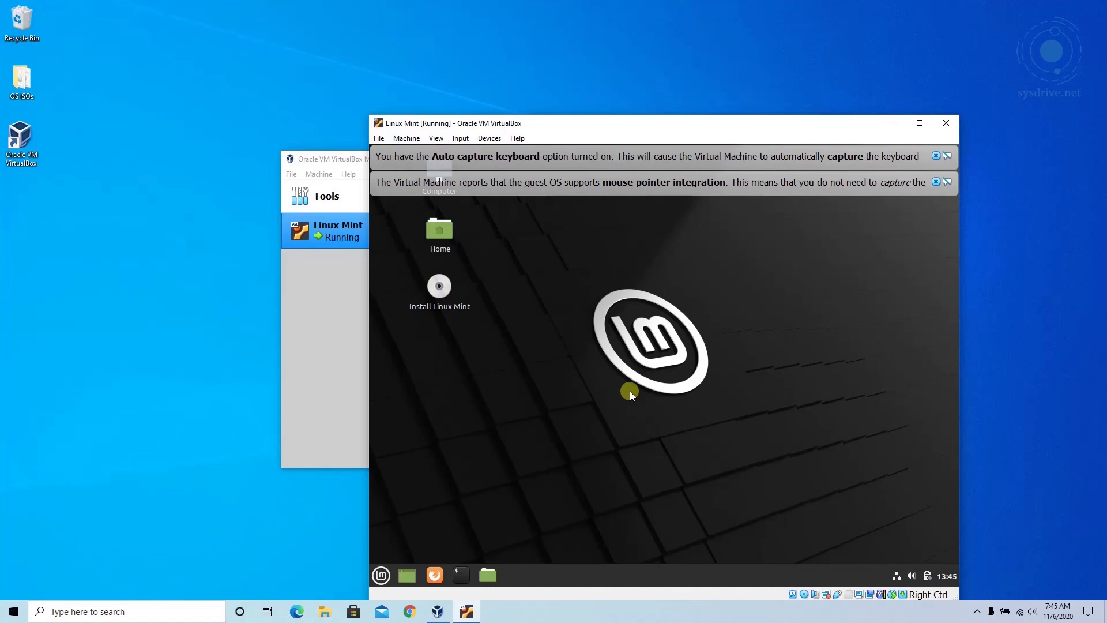
mouse_move(742, 331)
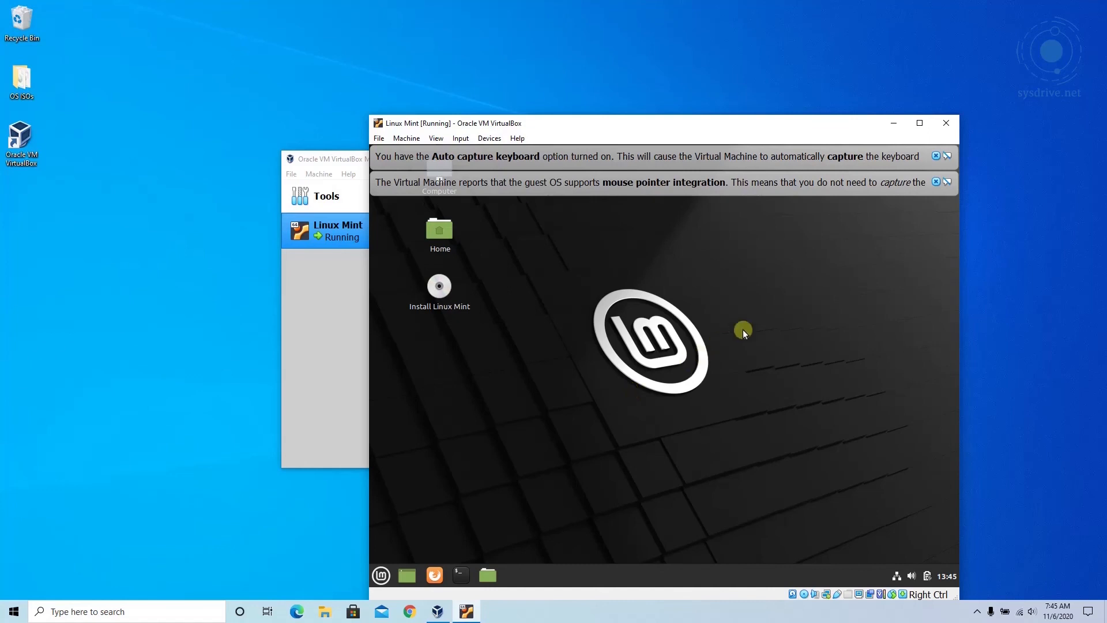
Close the pointer integration and keyboard capture notification bars over the Mint desktop
left_click(935, 181)
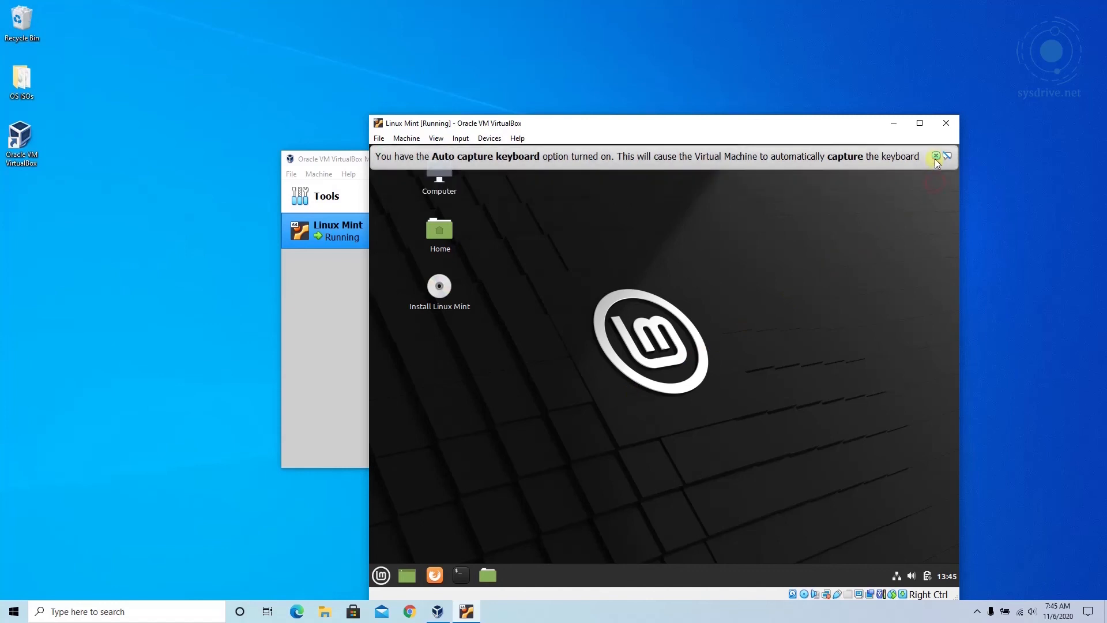
left_click(936, 156)
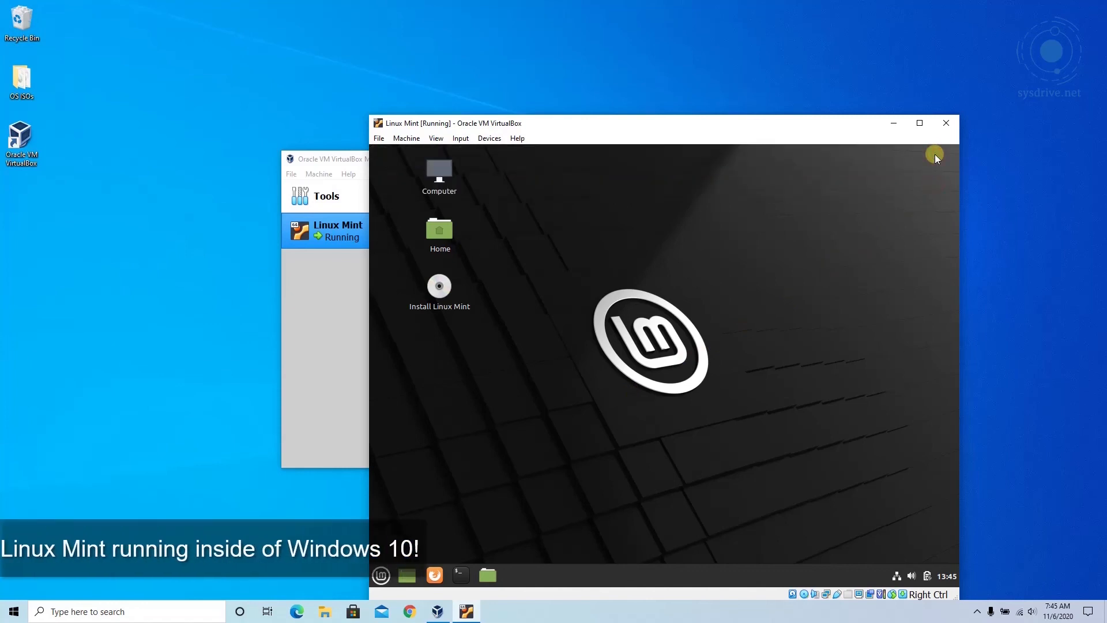